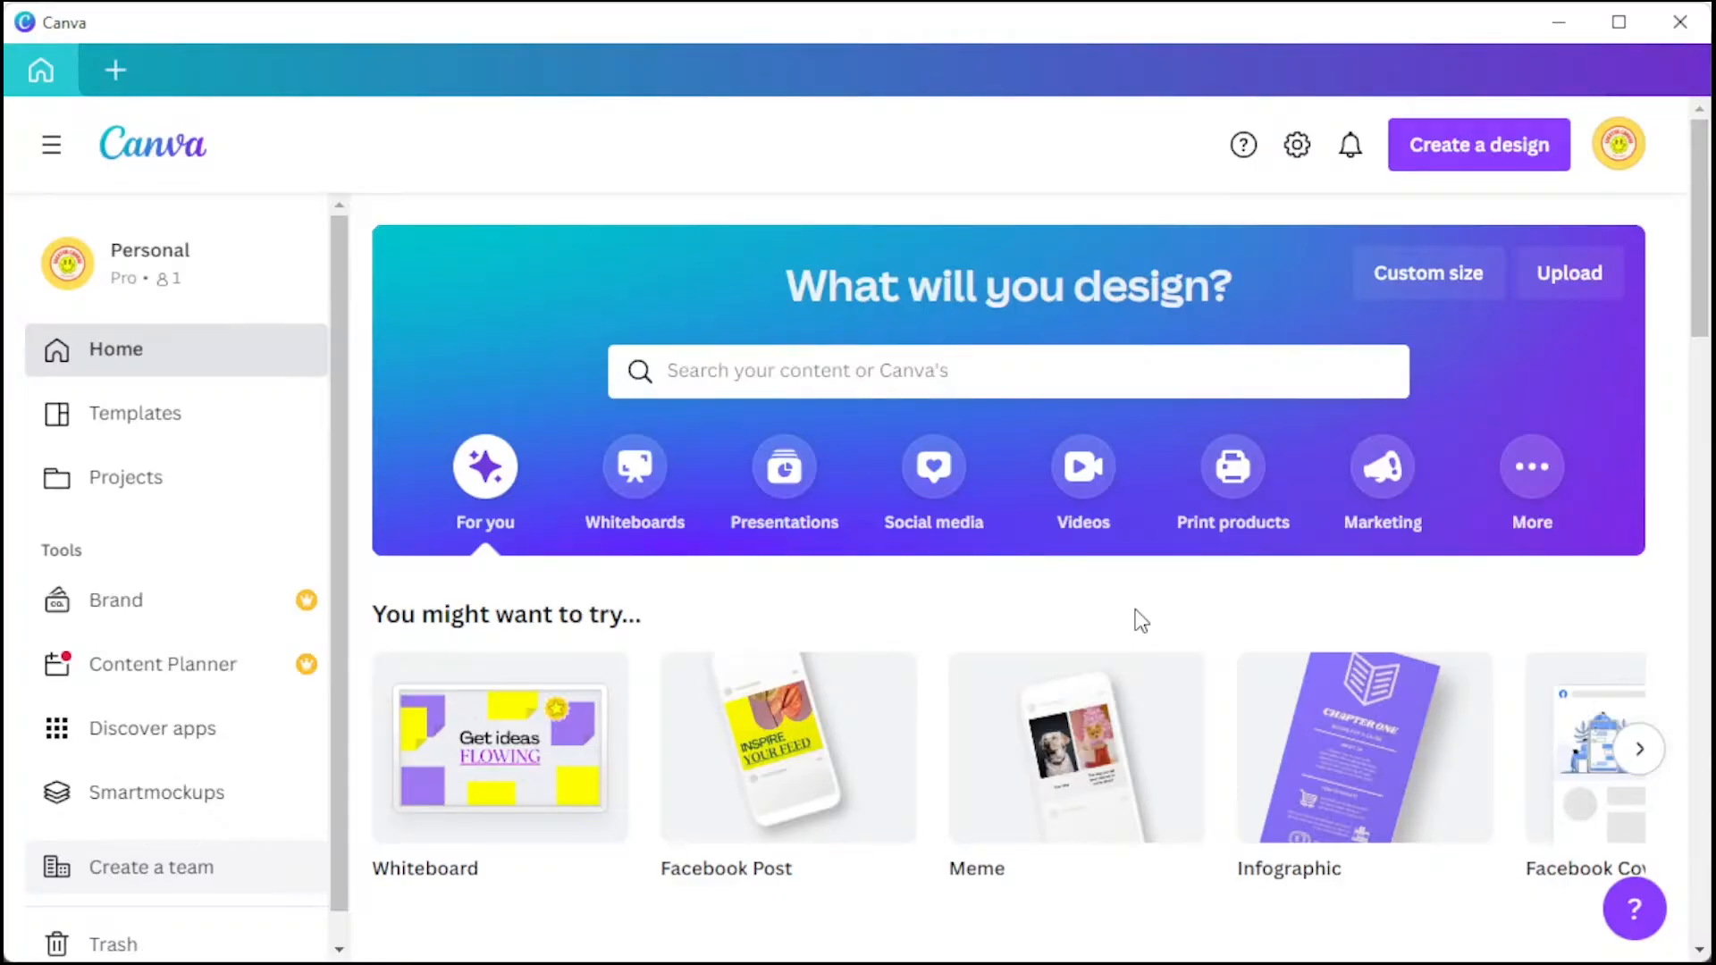
# - Search Canva for 'meme' and browse the 283 meme template results
pyautogui.write('memes')
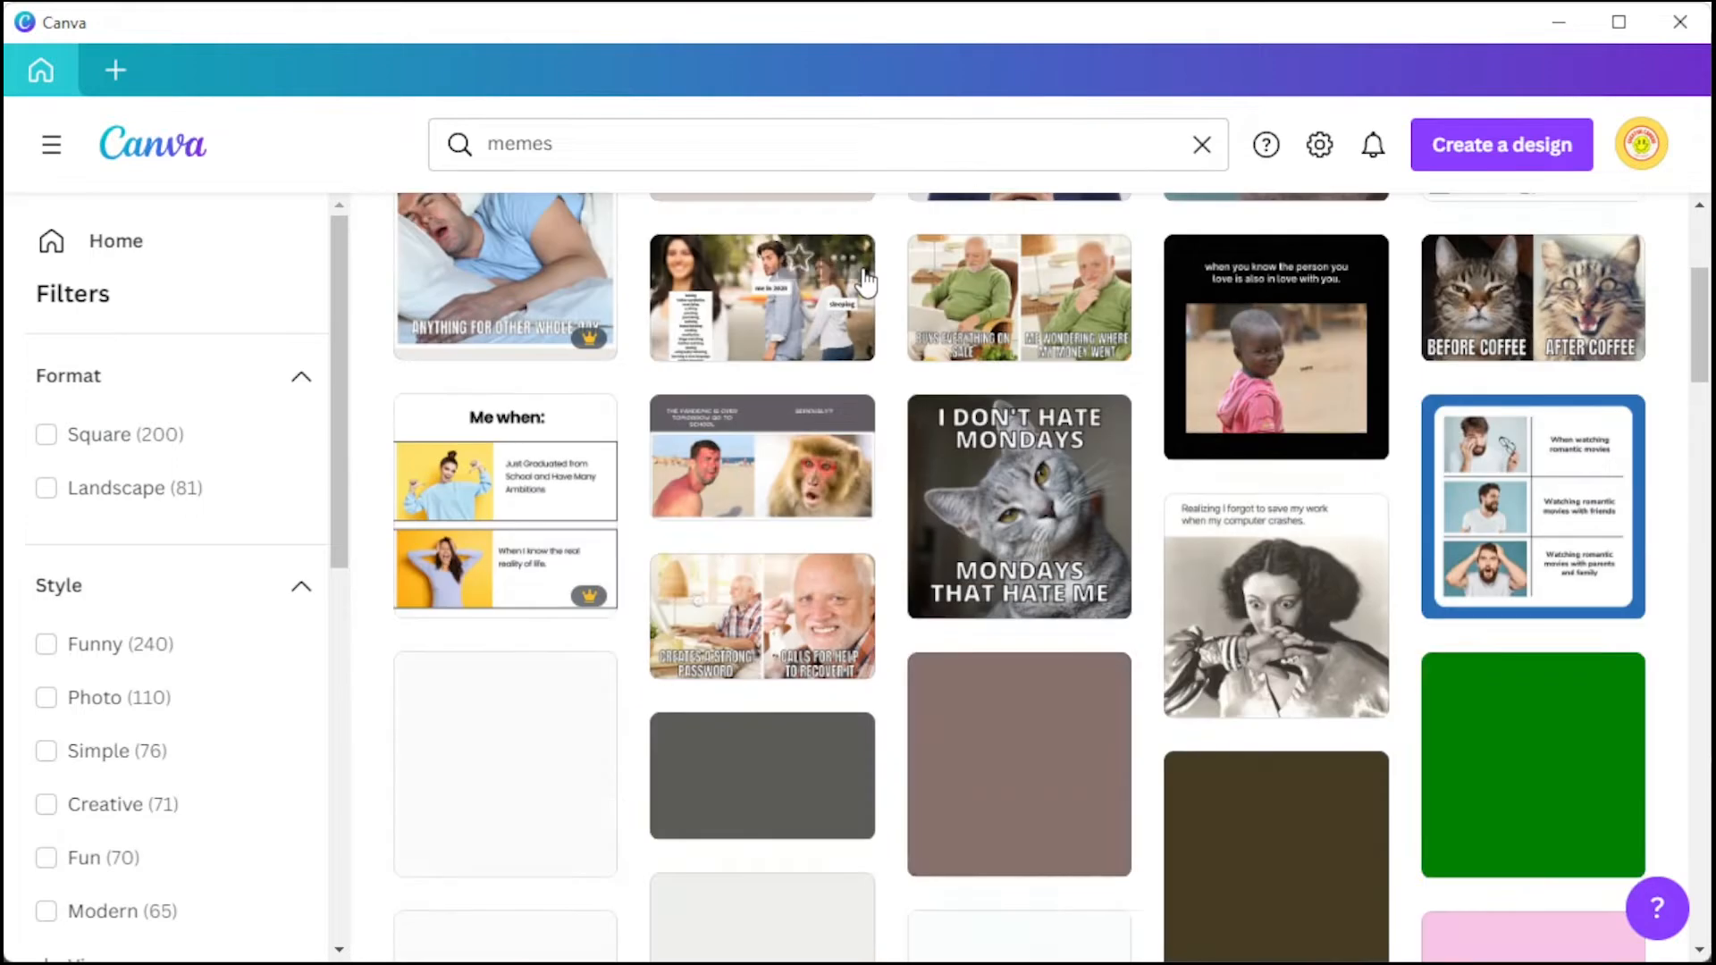
pyautogui.scroll(-3)
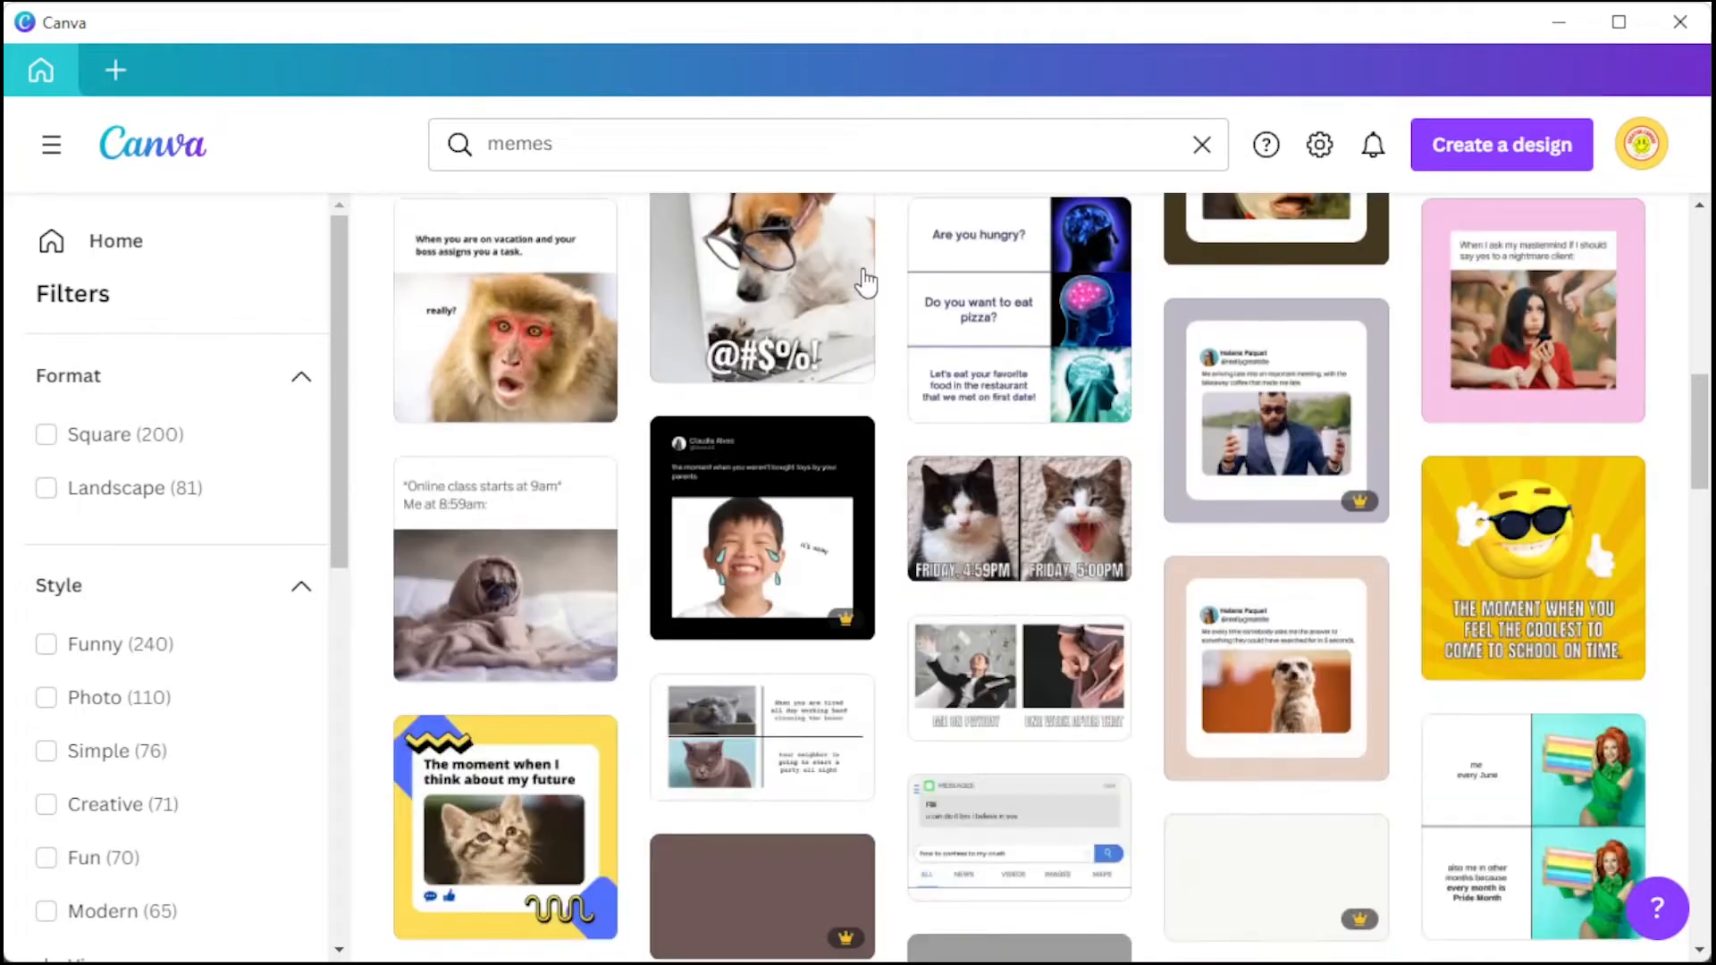
pyautogui.scroll(-3)
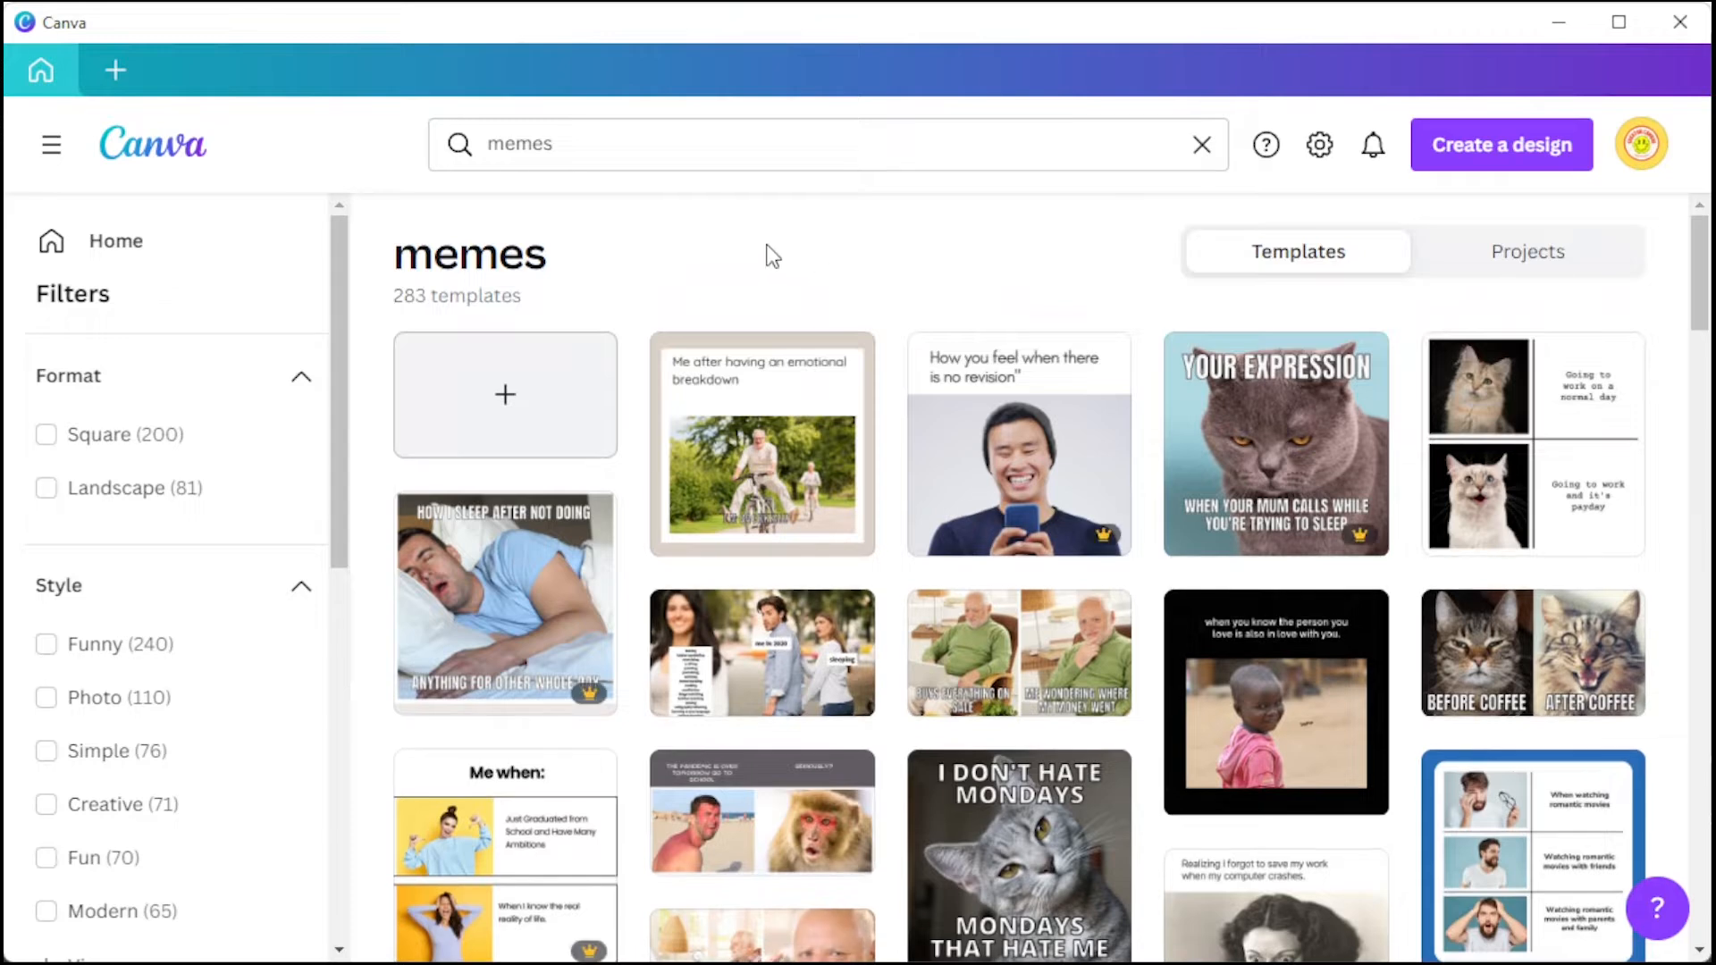
pyautogui.moveTo(558, 407)
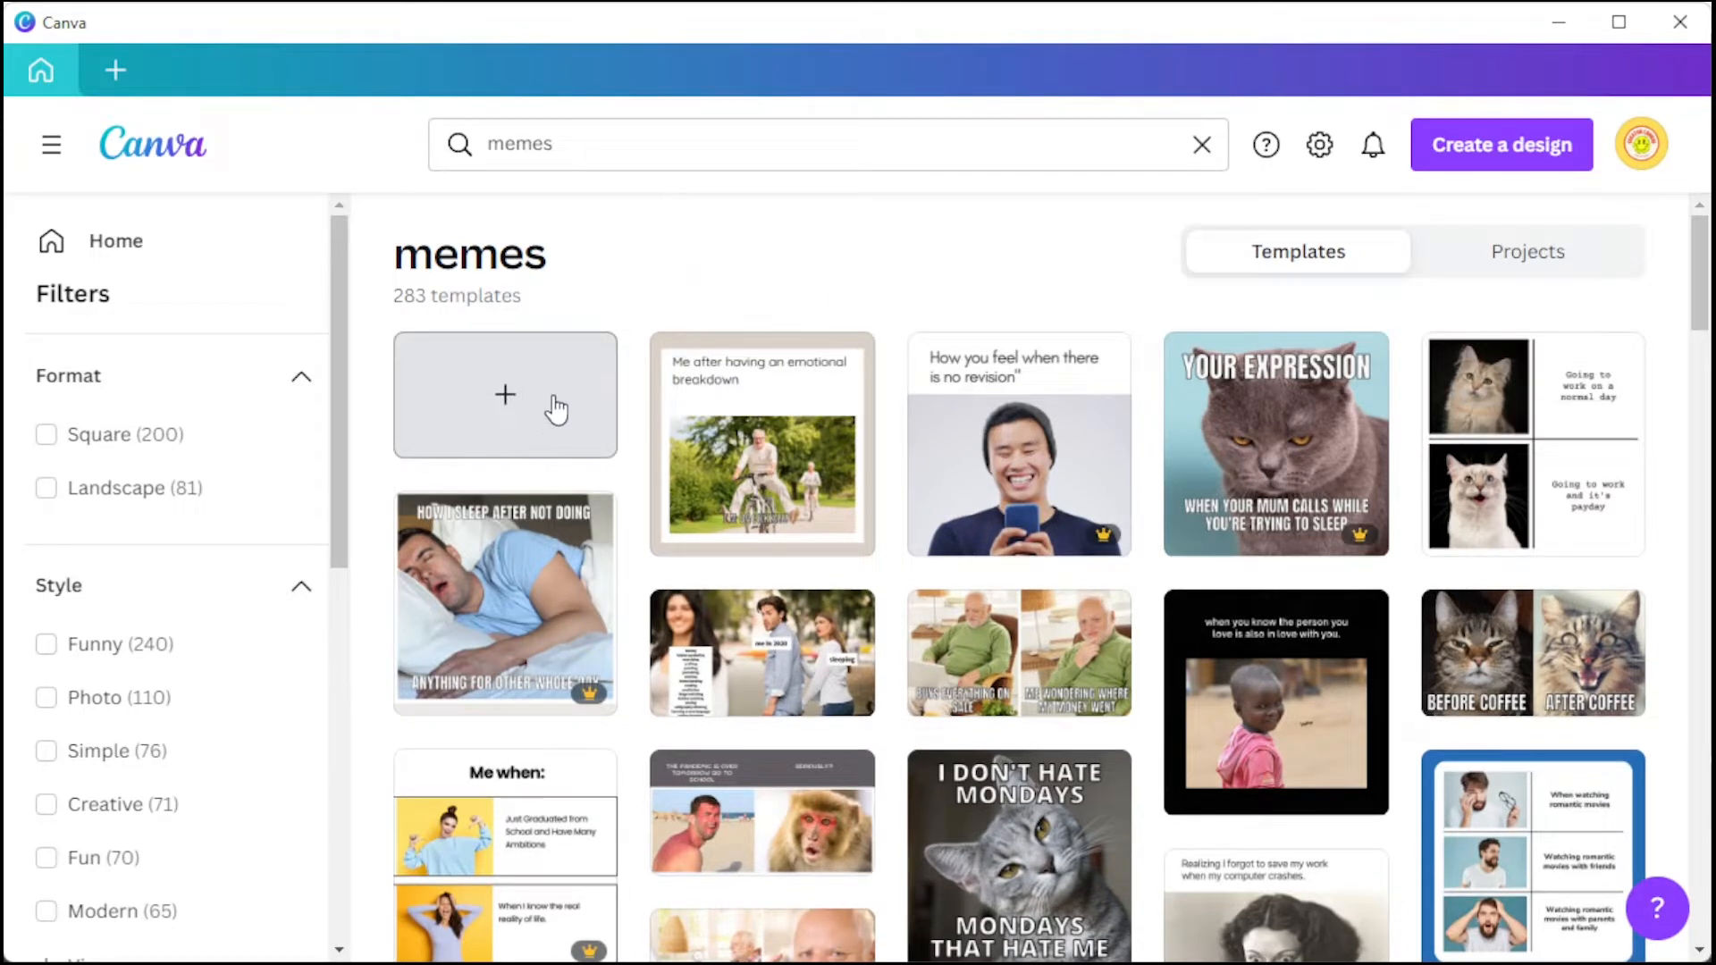
pyautogui.moveTo(452, 405)
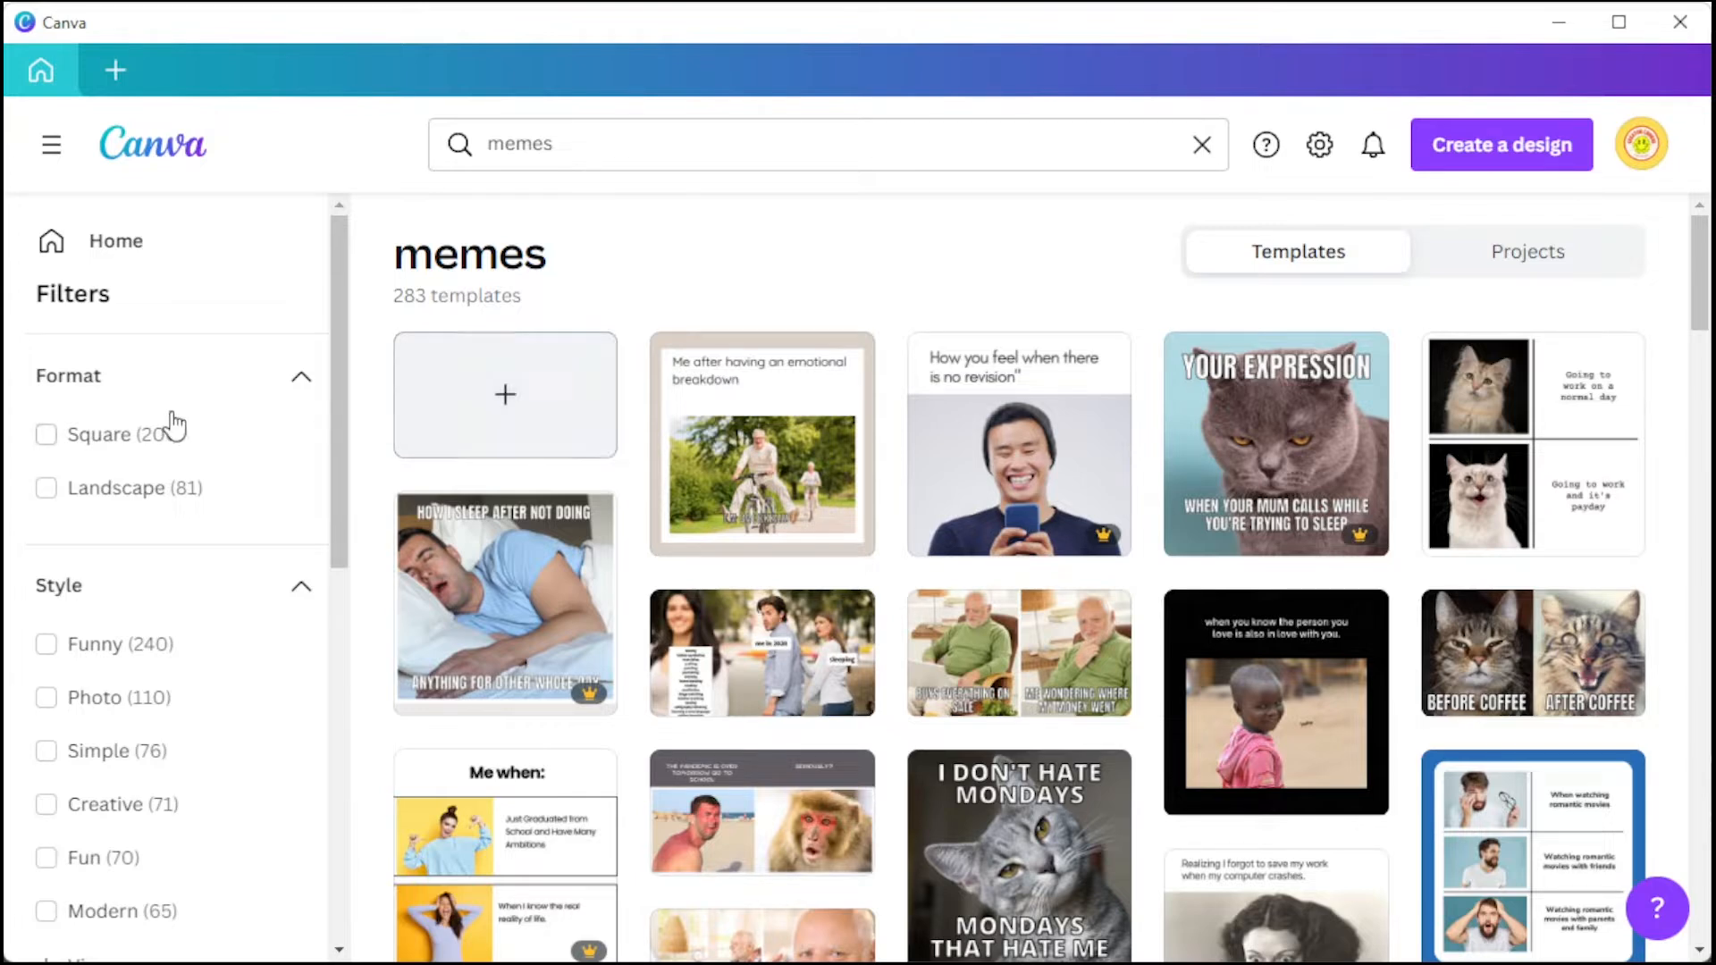
pyautogui.scroll(-3)
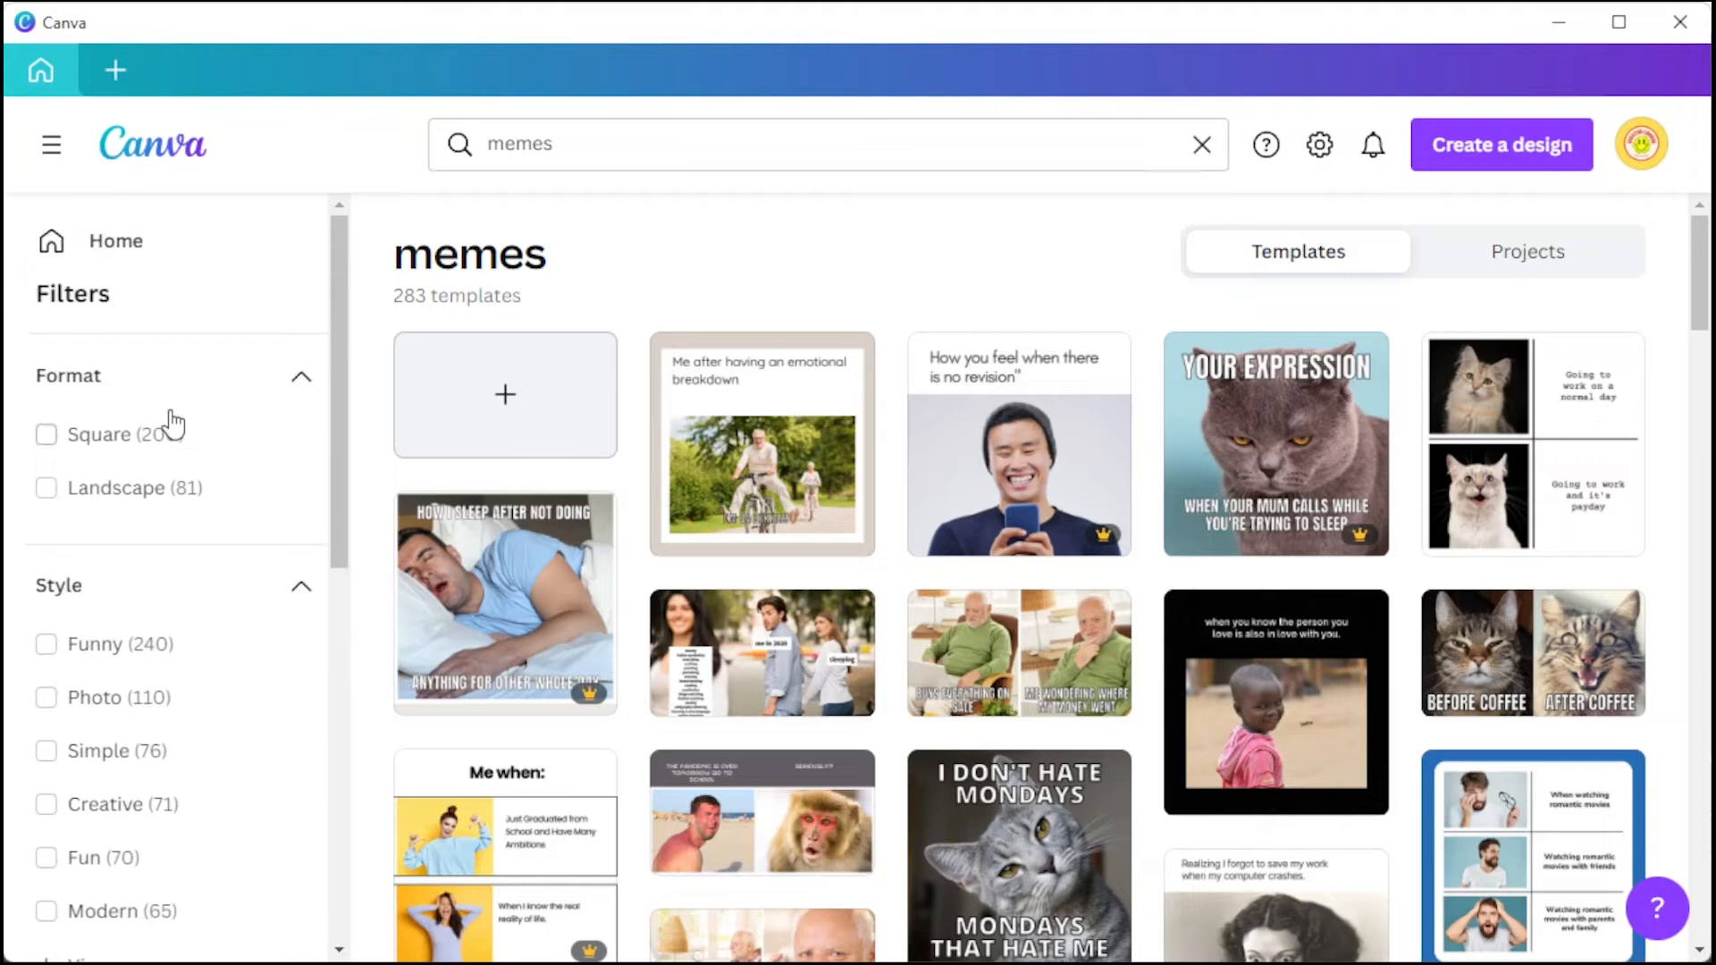
pyautogui.scroll(-3)
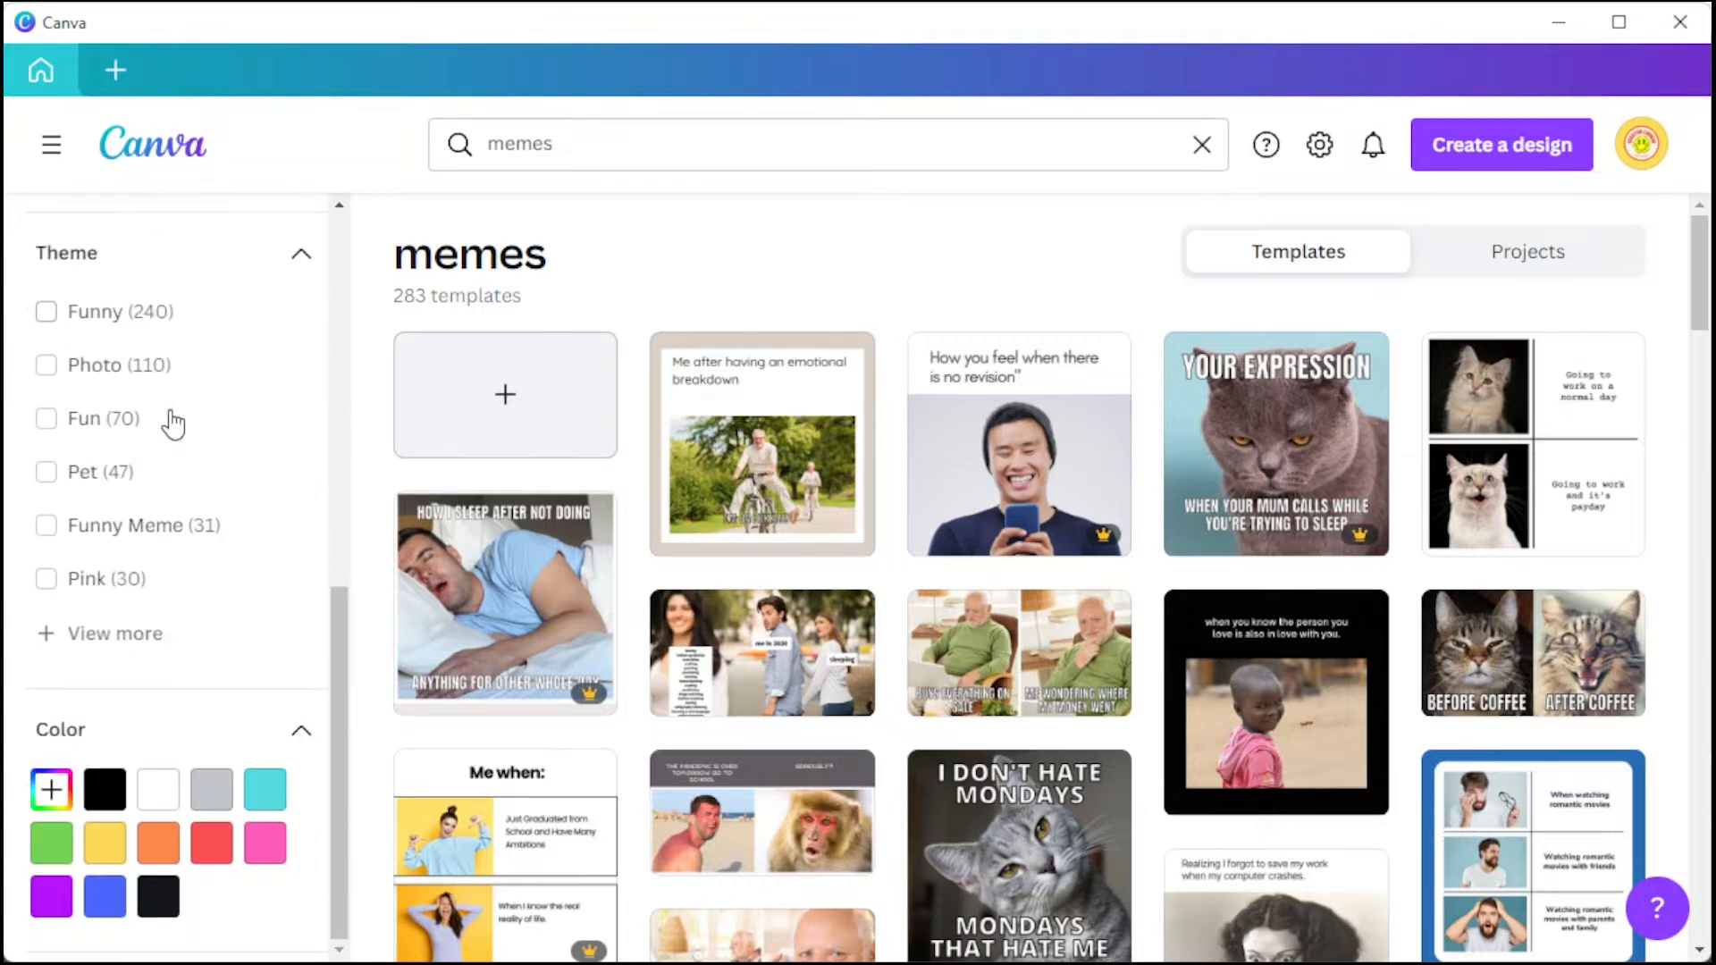
pyautogui.scroll(-3)
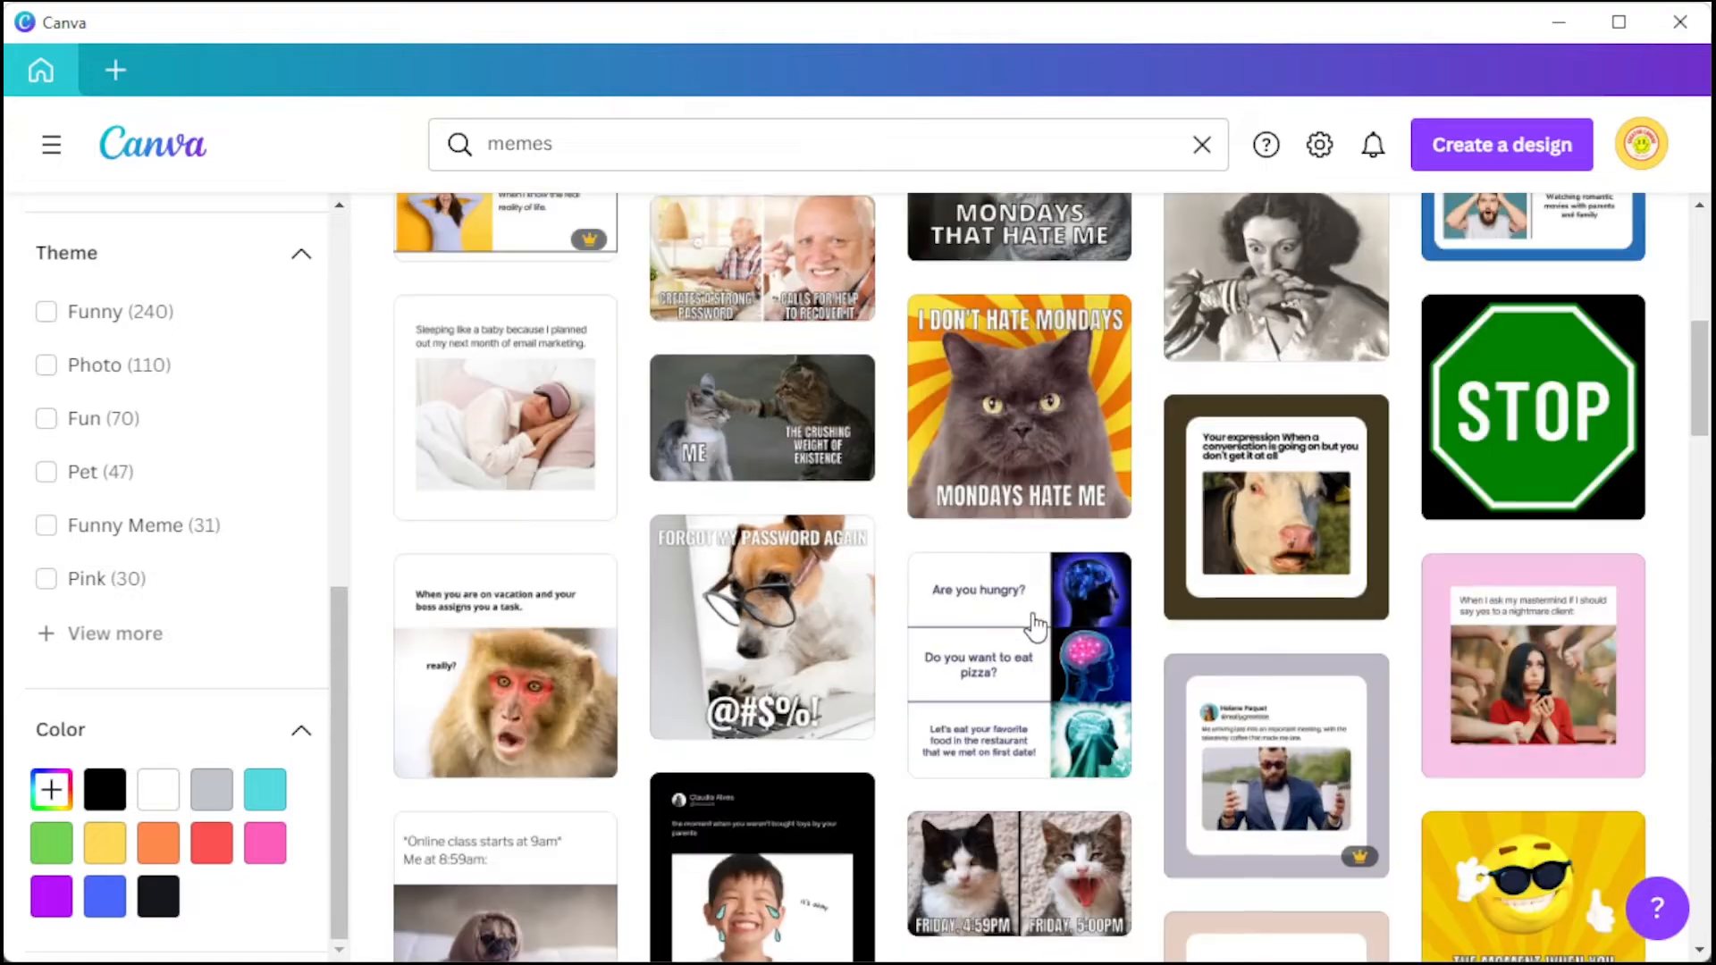
# - Open the Big Brain expanding-brain meme template, switch to the pizza version, and add a blank page
pyautogui.click(115, 70)
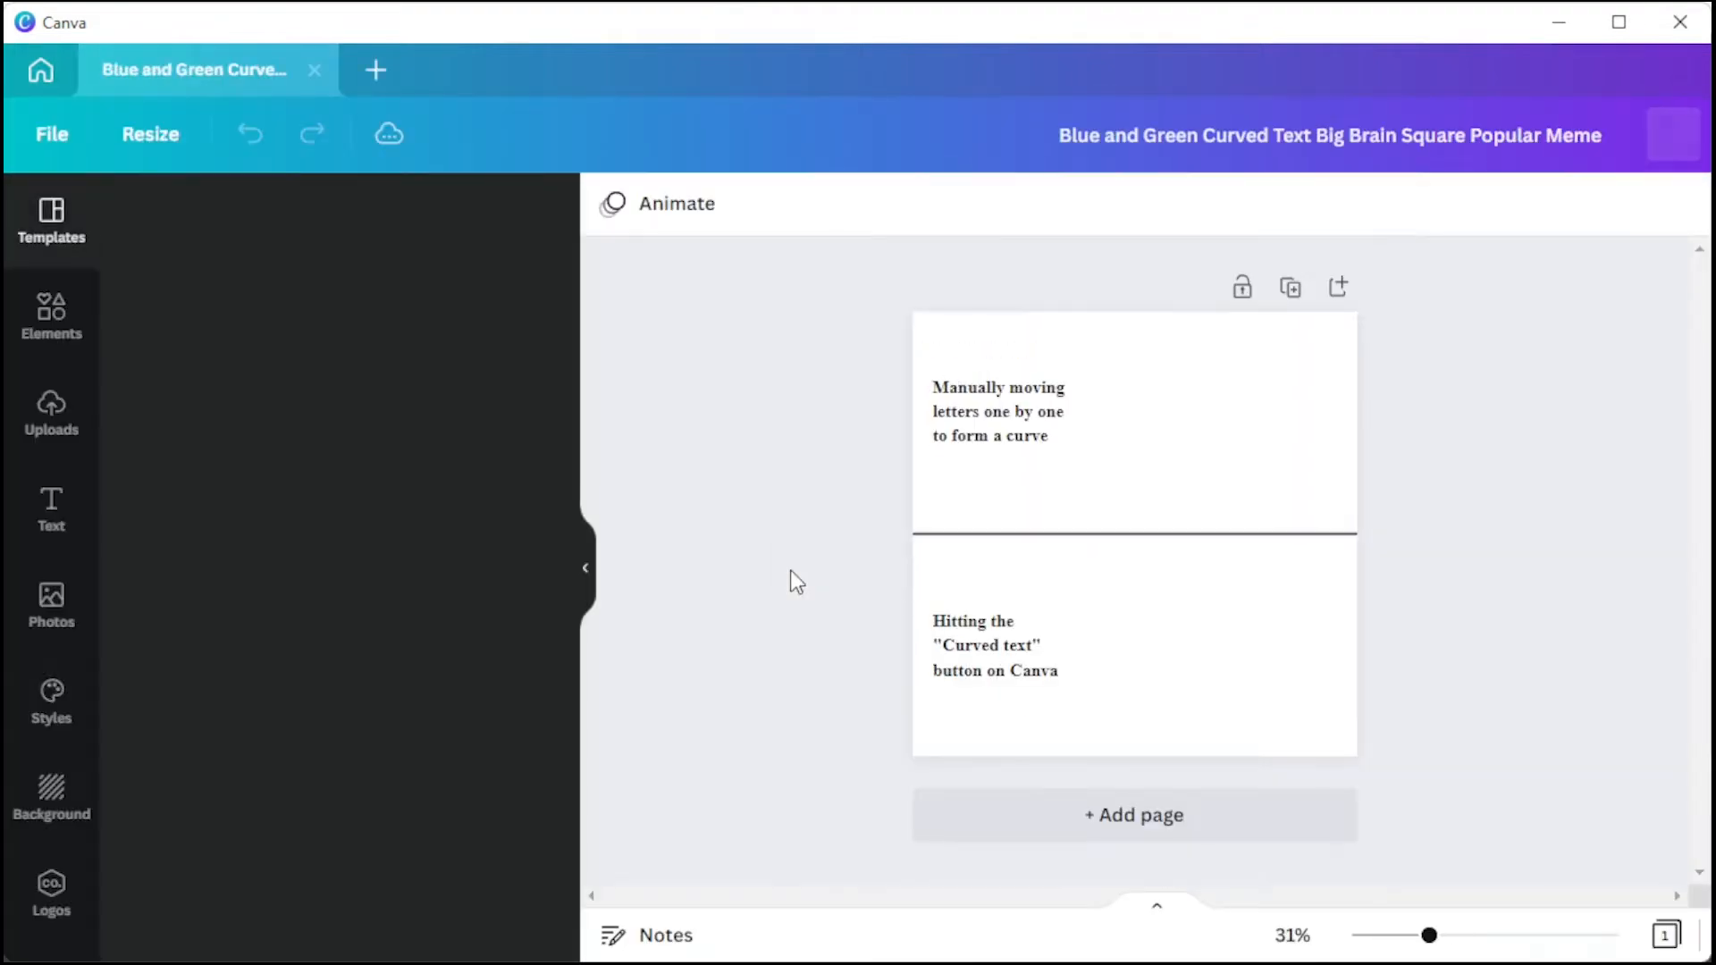
pyautogui.click(50, 224)
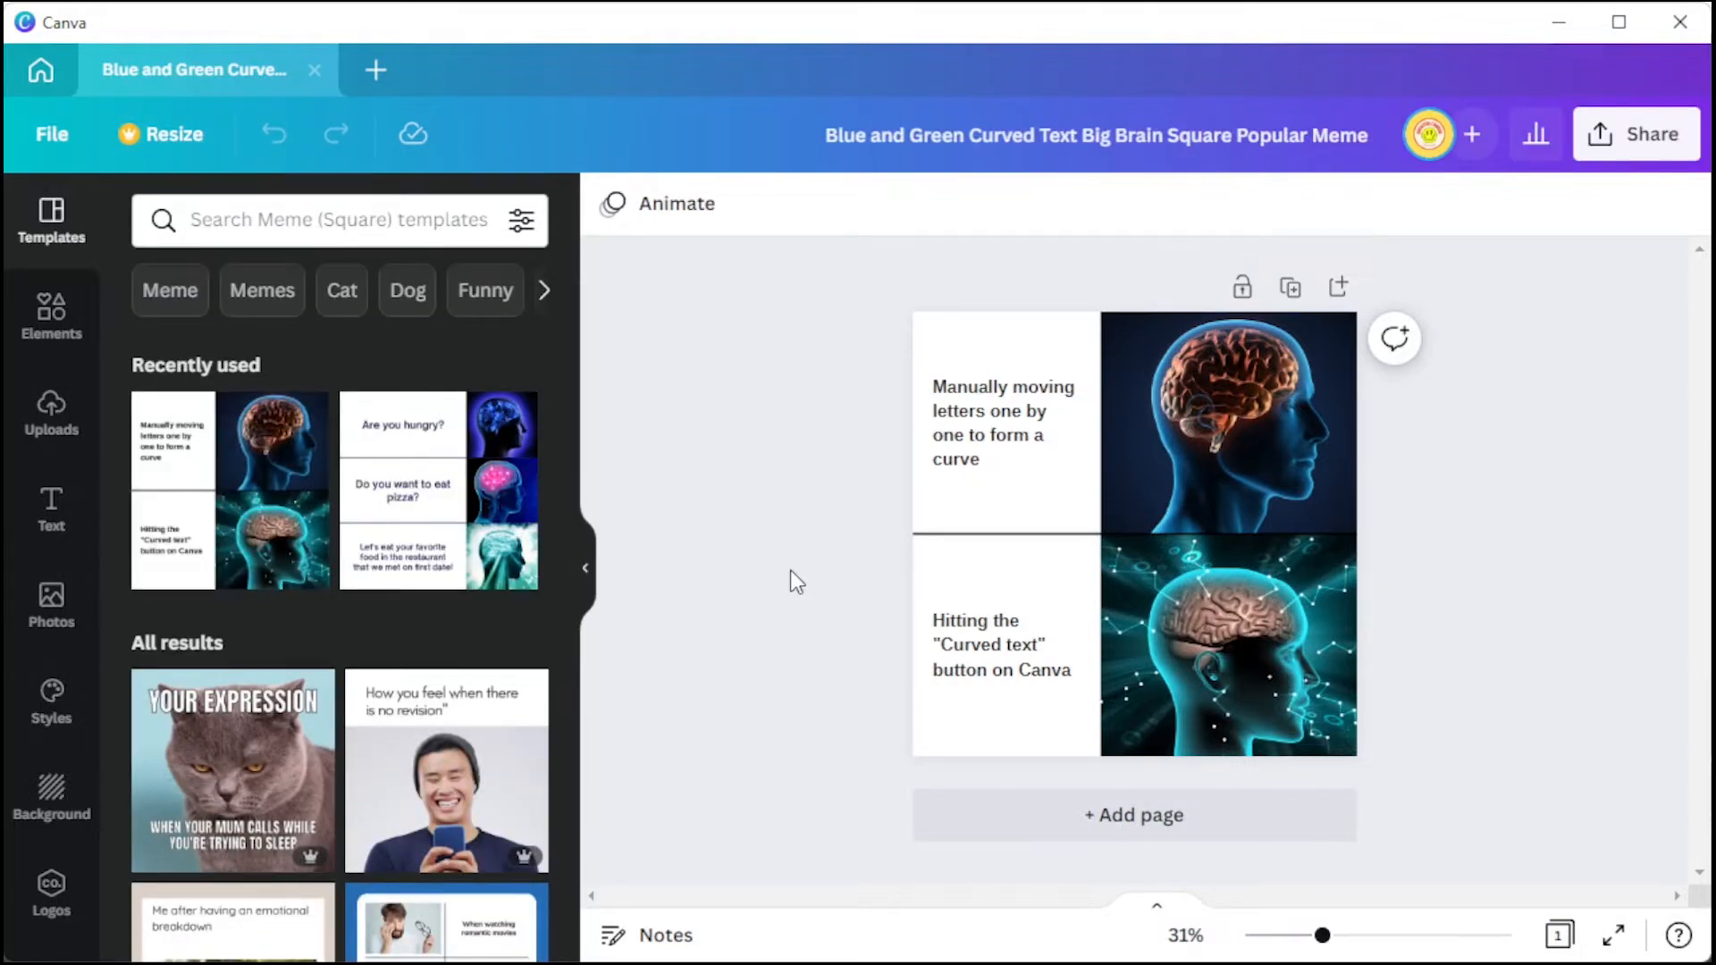
pyautogui.scroll(-3)
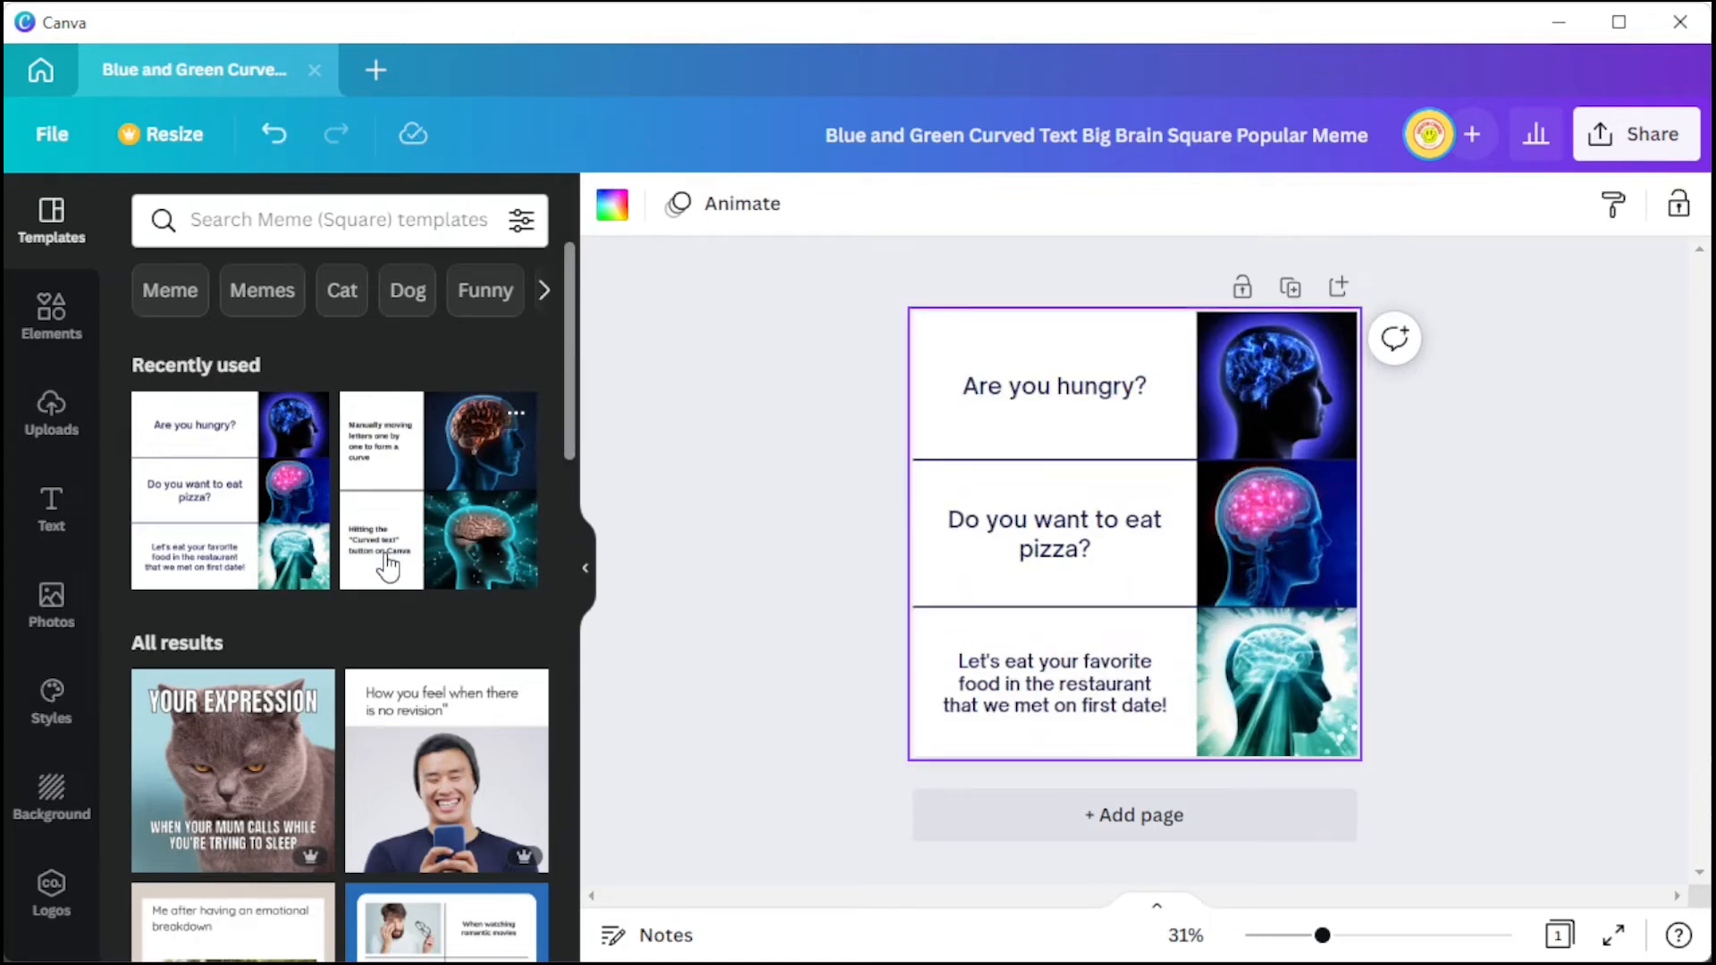
pyautogui.moveTo(1067, 842)
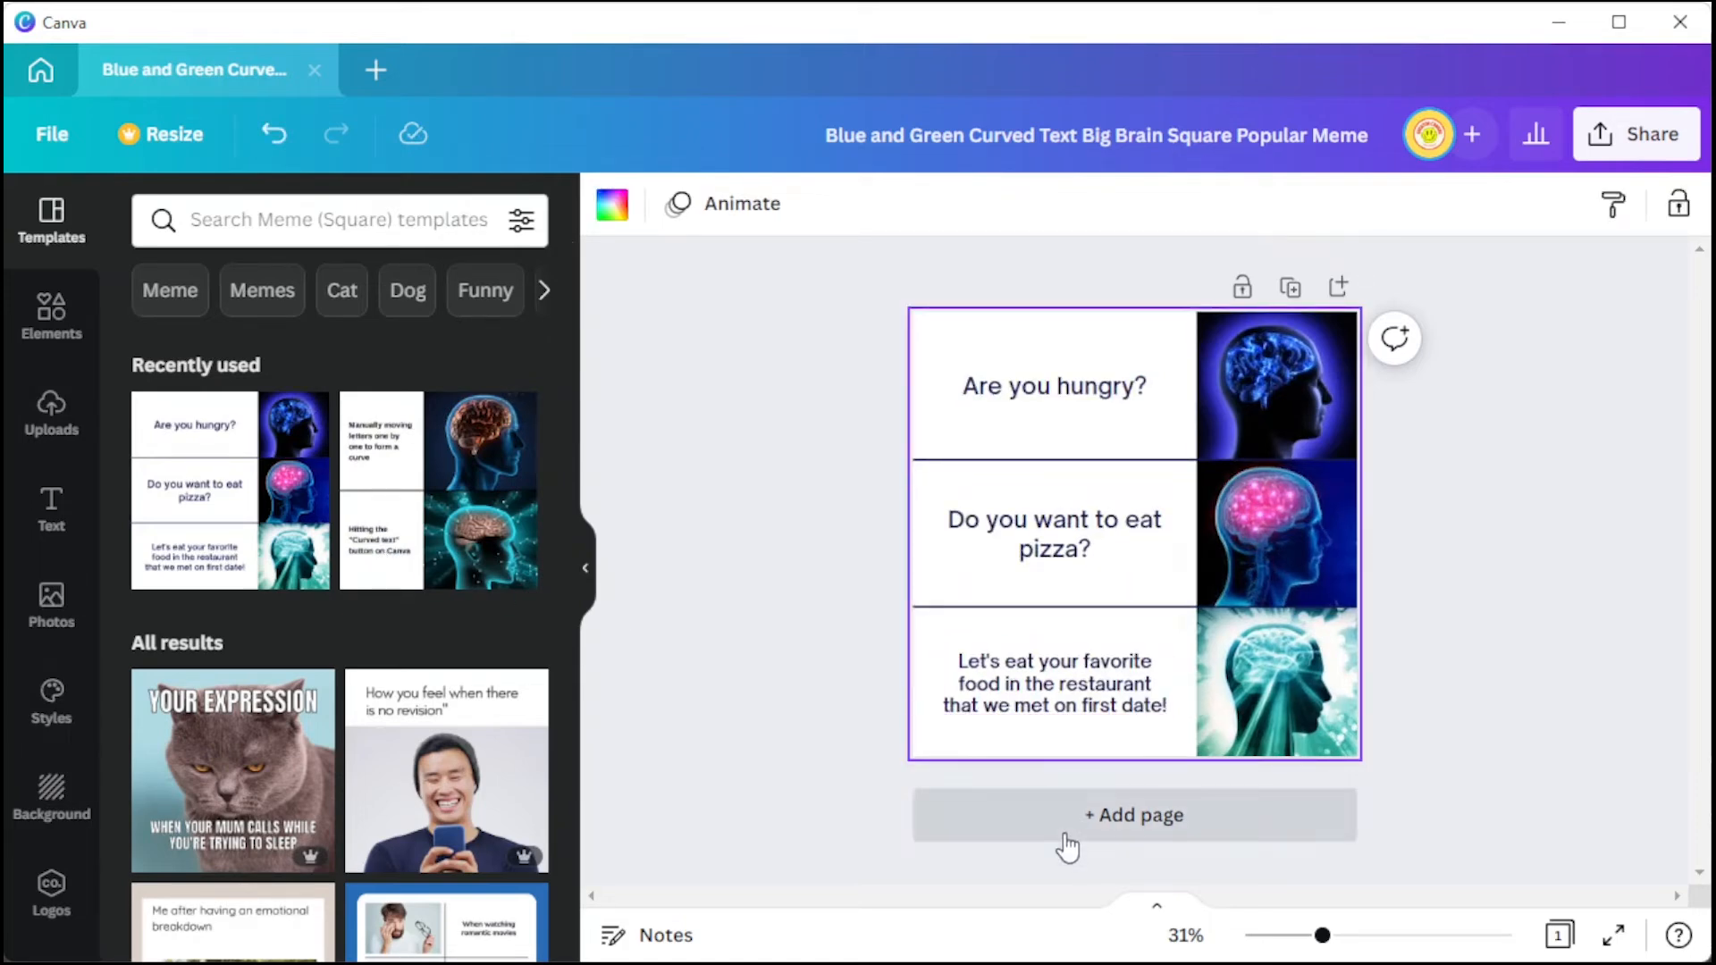
pyautogui.click(1132, 814)
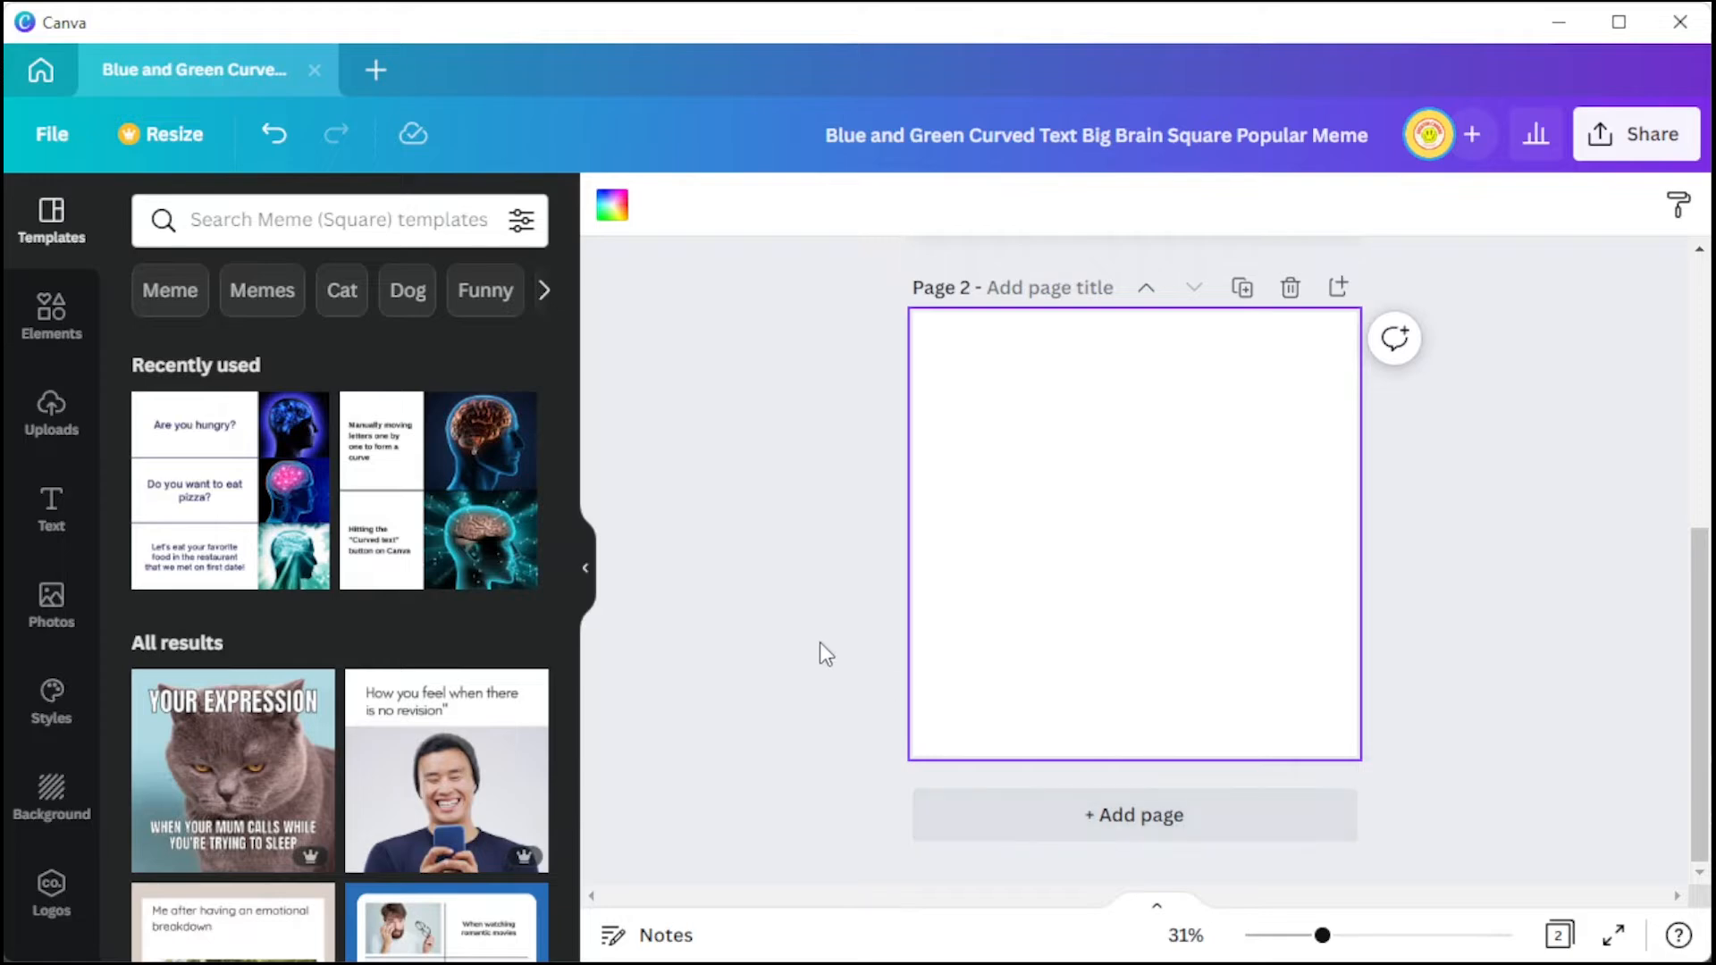
pyautogui.moveTo(400, 695)
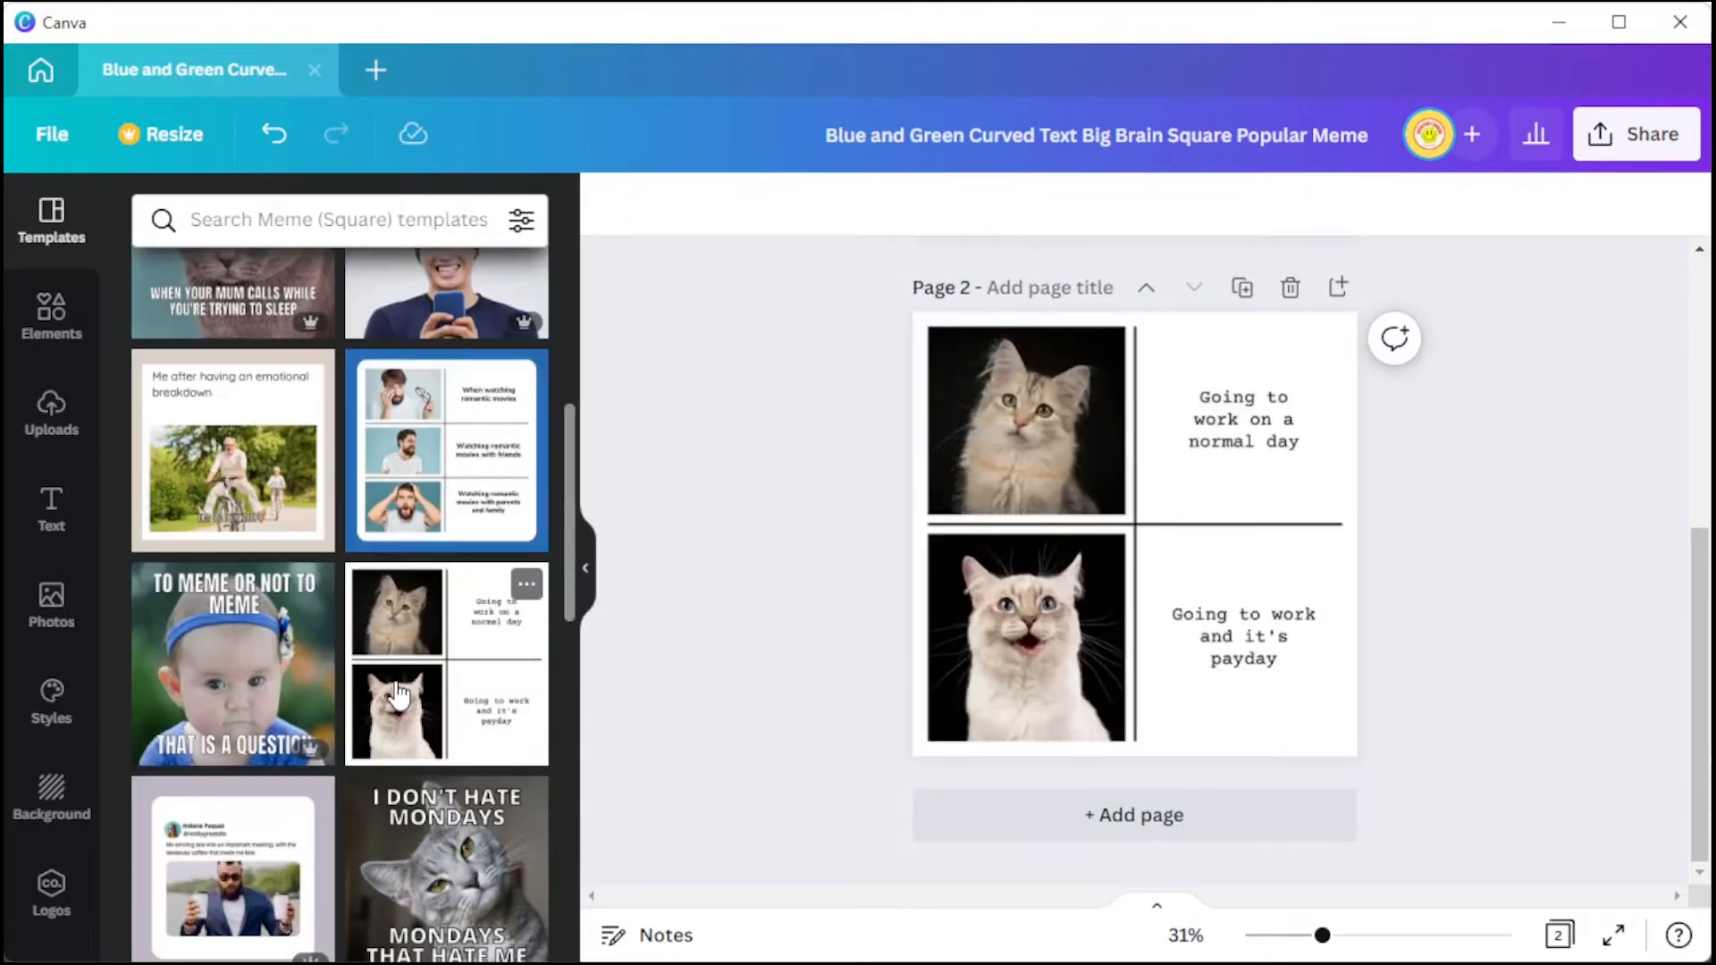
# - Put the two-cat payday meme on page 2, enlarge 'Are you hungry?' to 44, then show uploads
pyautogui.click(50, 317)
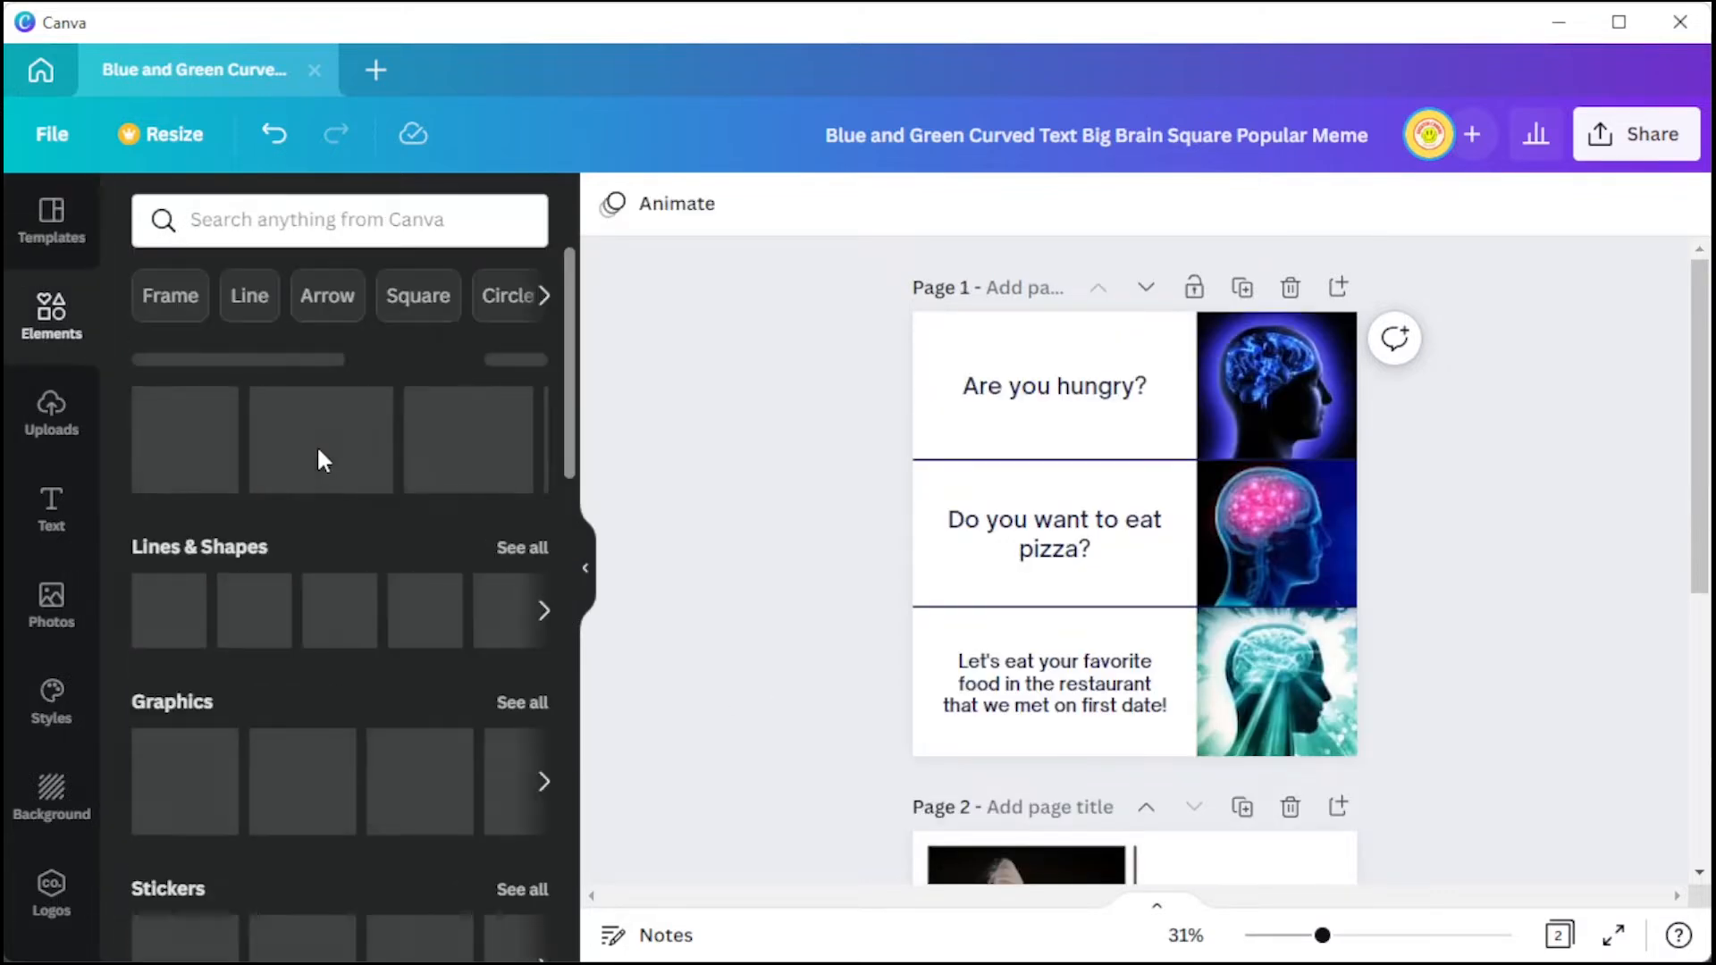
pyautogui.scroll(-3)
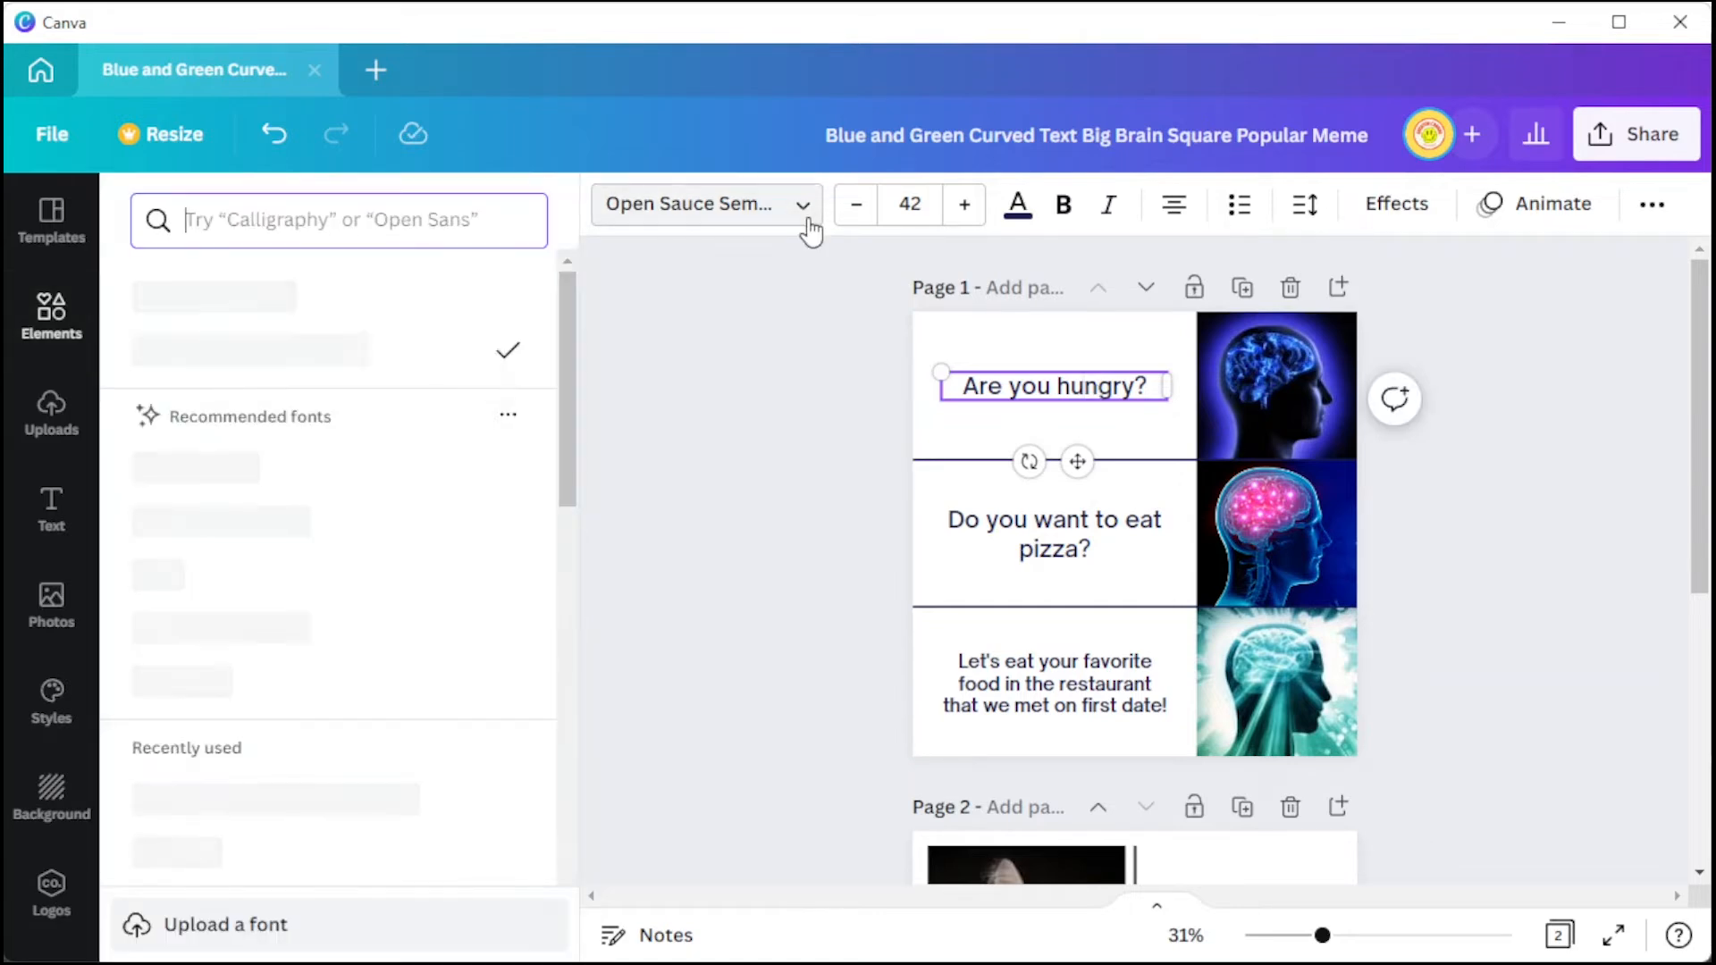
pyautogui.moveTo(961, 206)
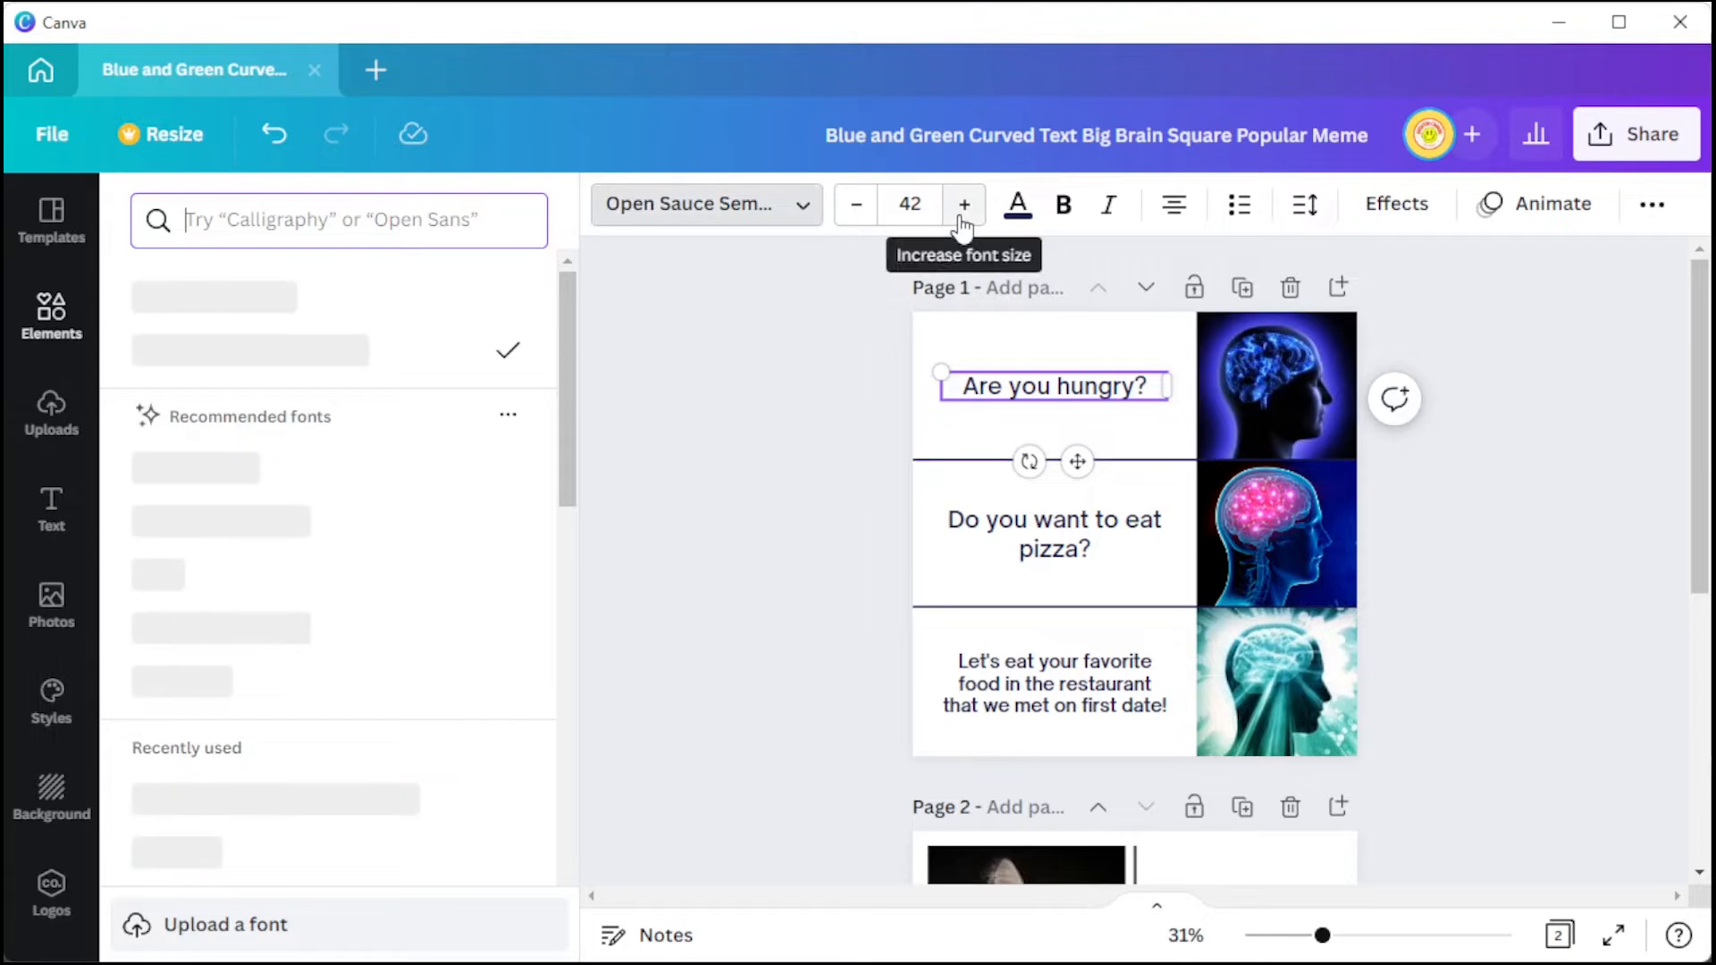
pyautogui.click(1551, 203)
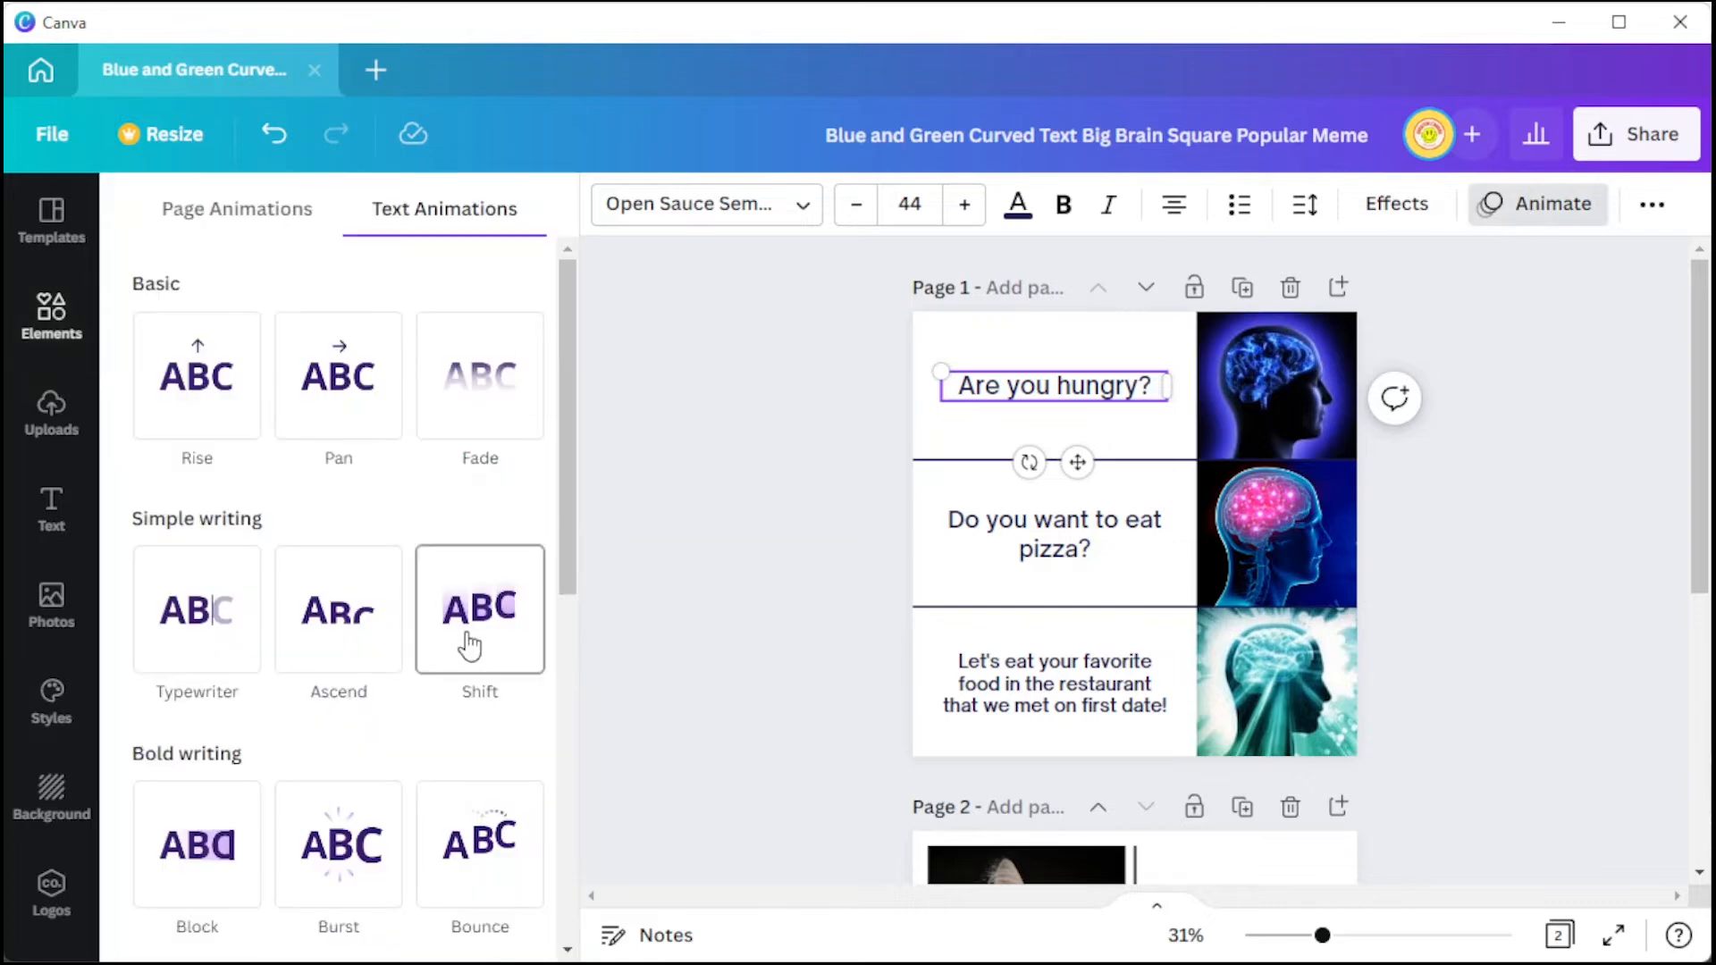
pyautogui.moveTo(735, 595)
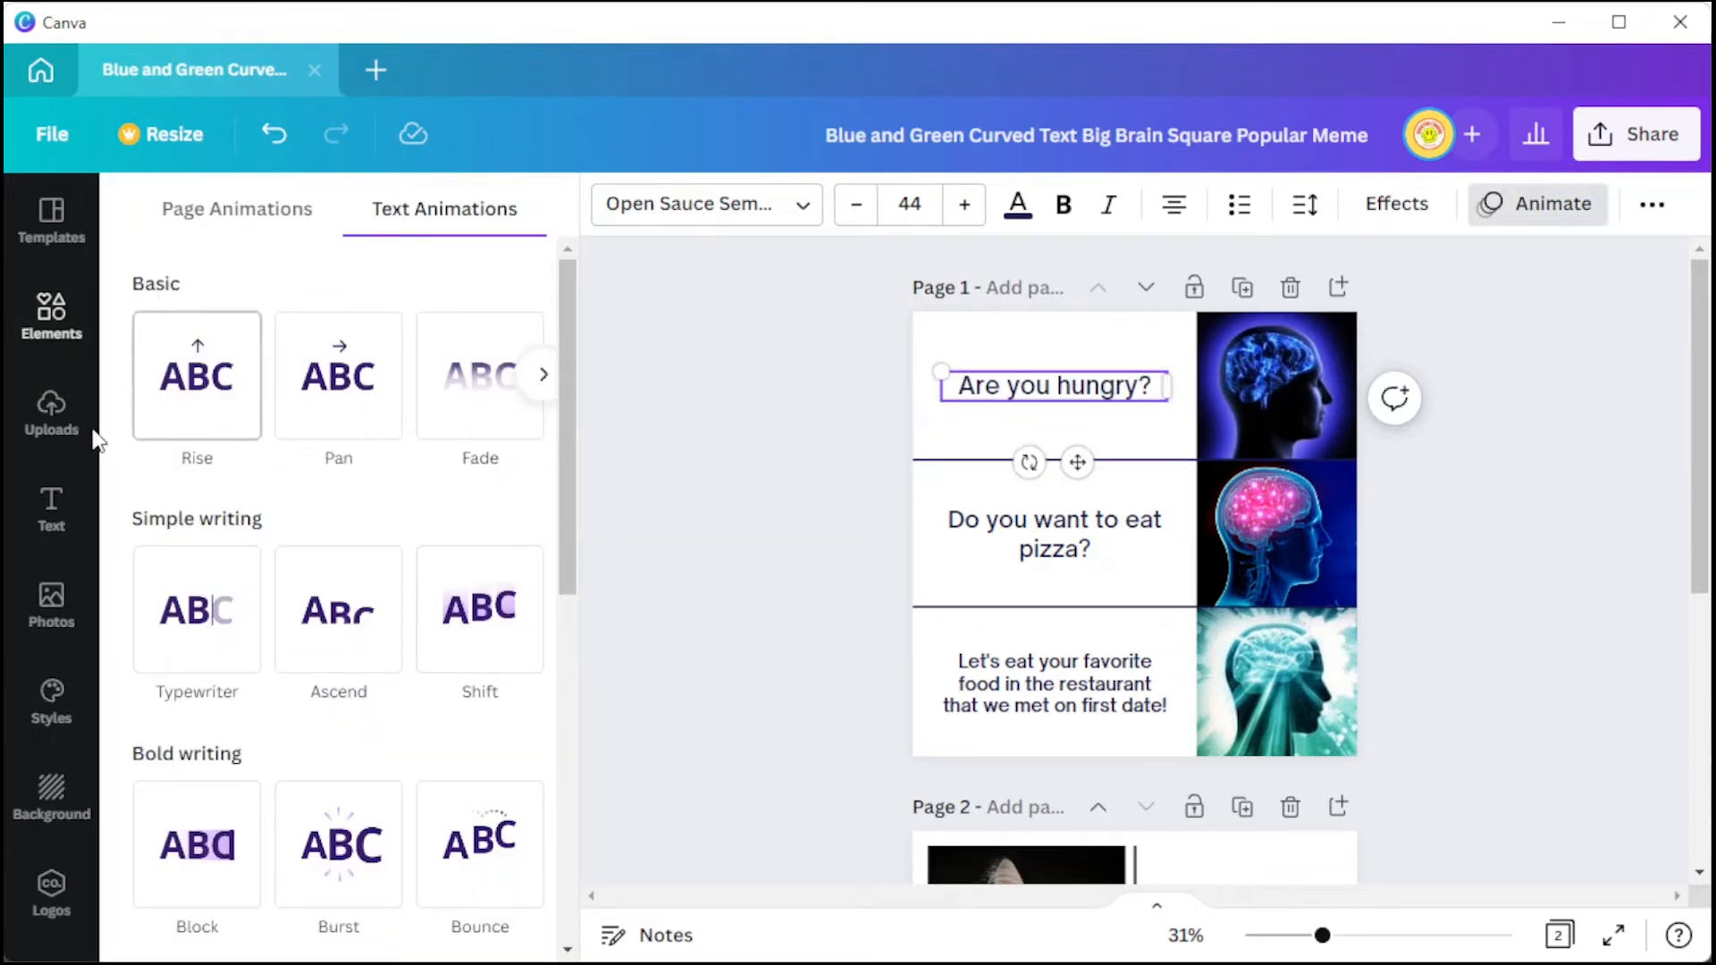
pyautogui.click(50, 410)
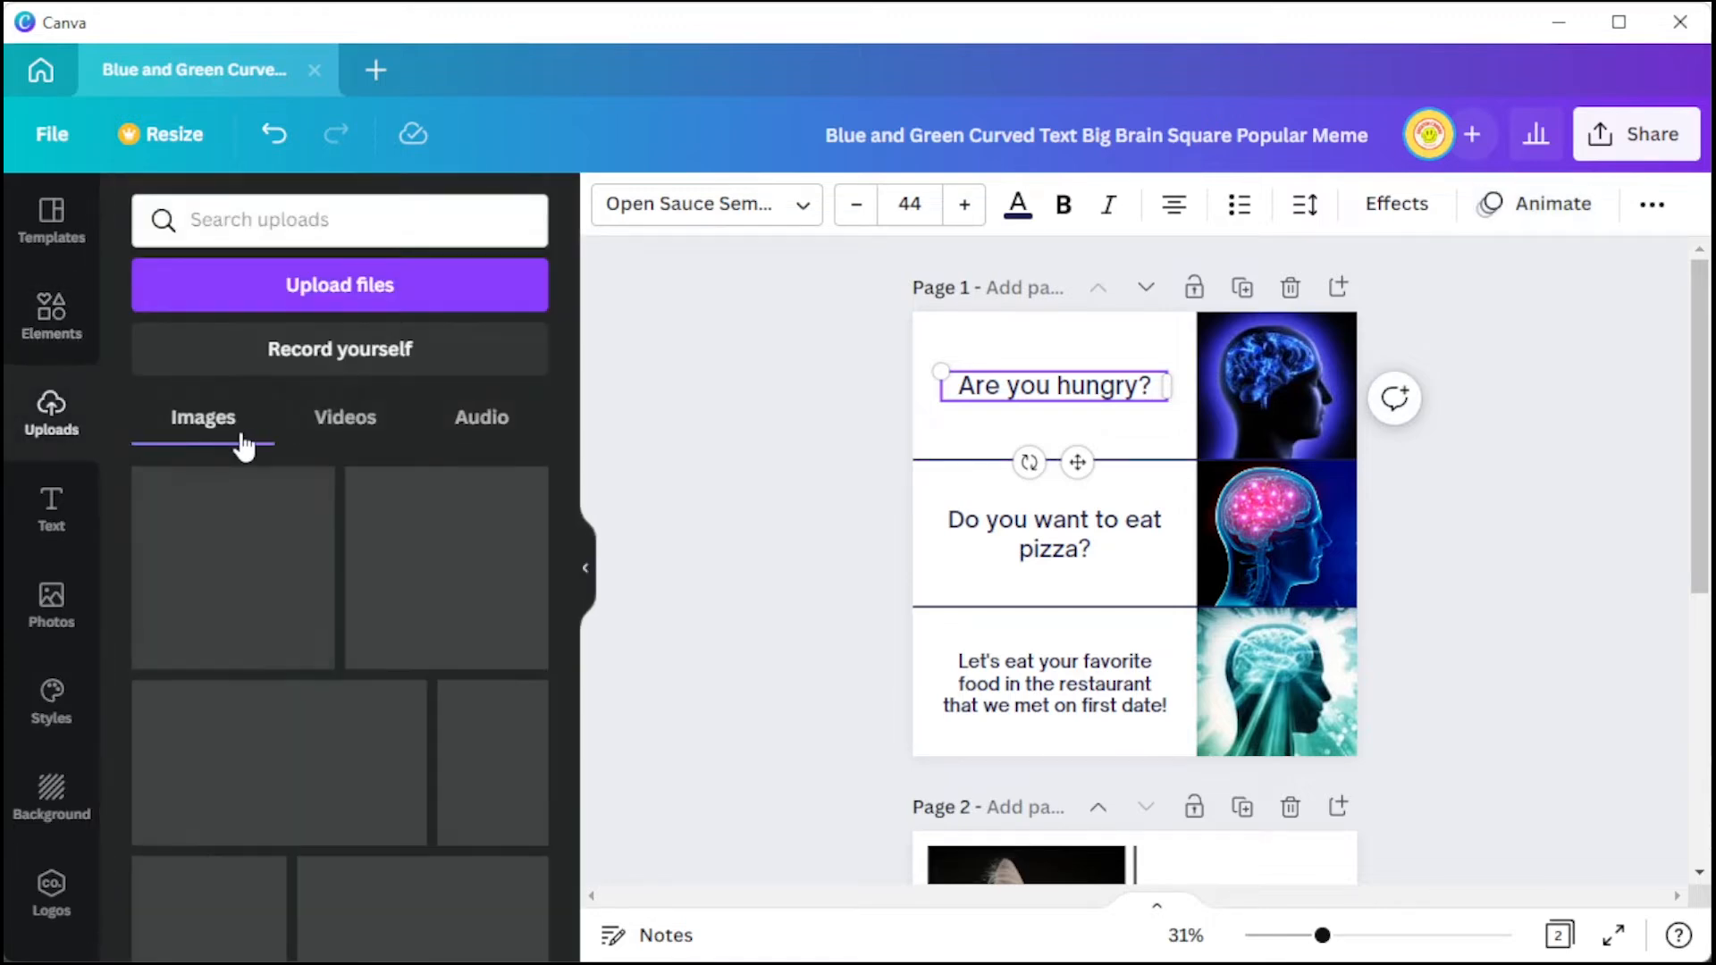
pyautogui.moveTo(50, 317)
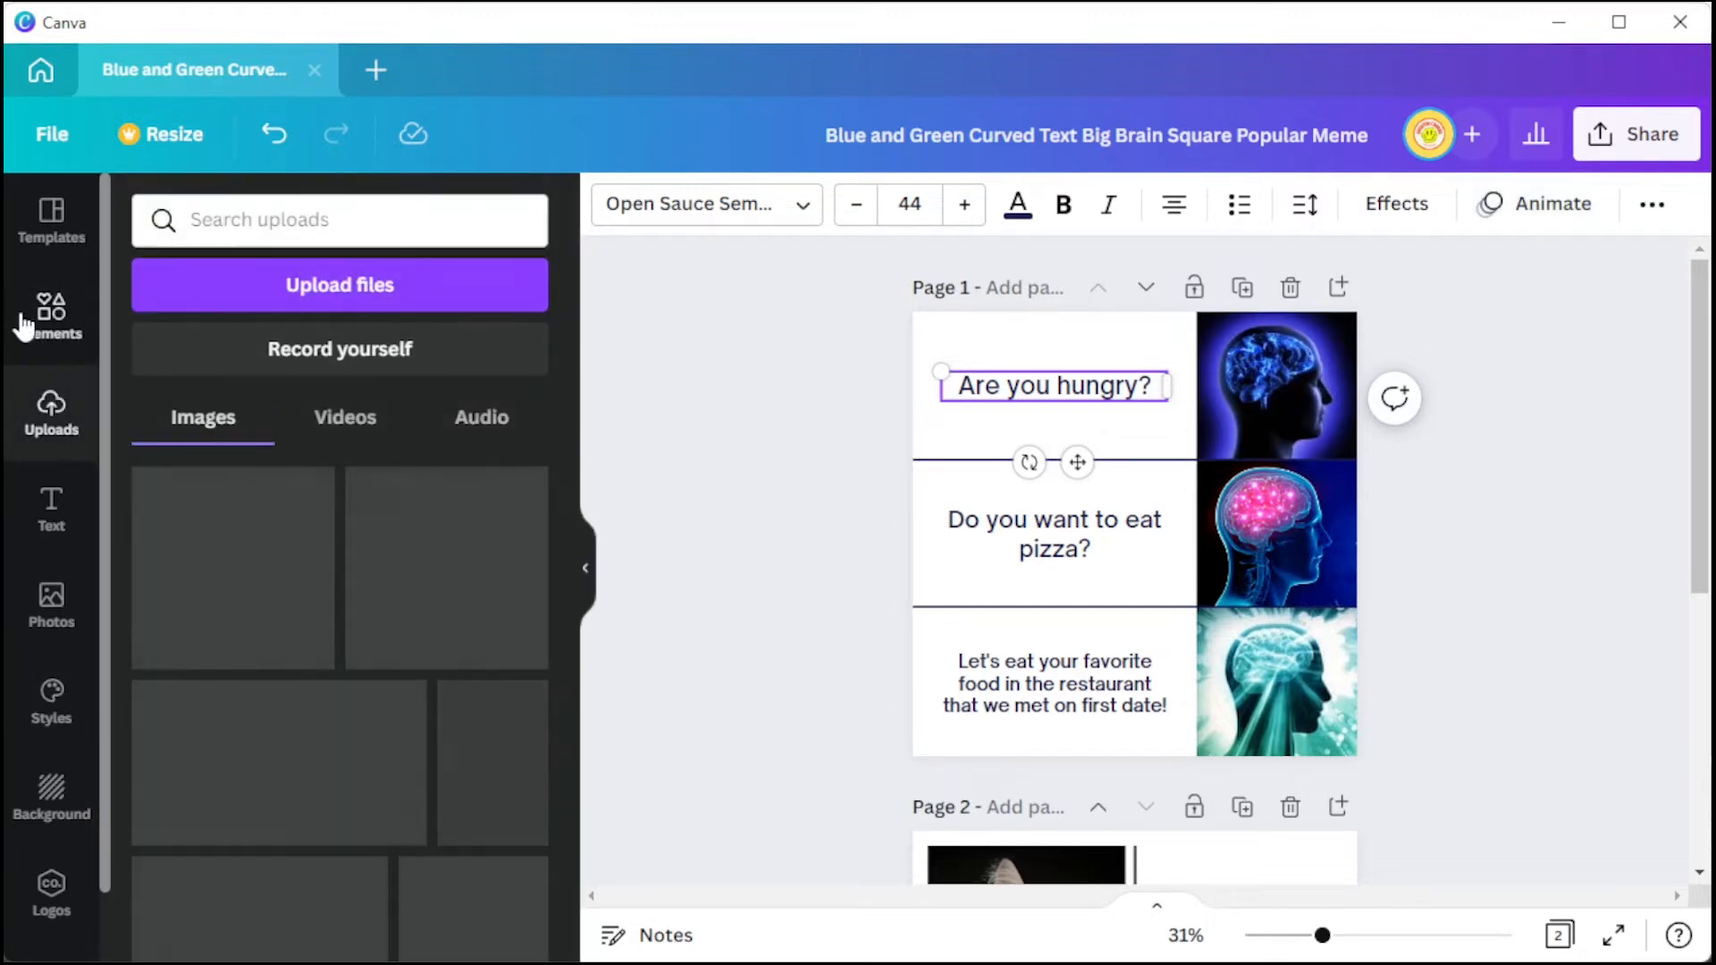
# - Rewrite the brain captions, e.g., 'Paying for an online course to learn photo and video editing'
pyautogui.click(50, 317)
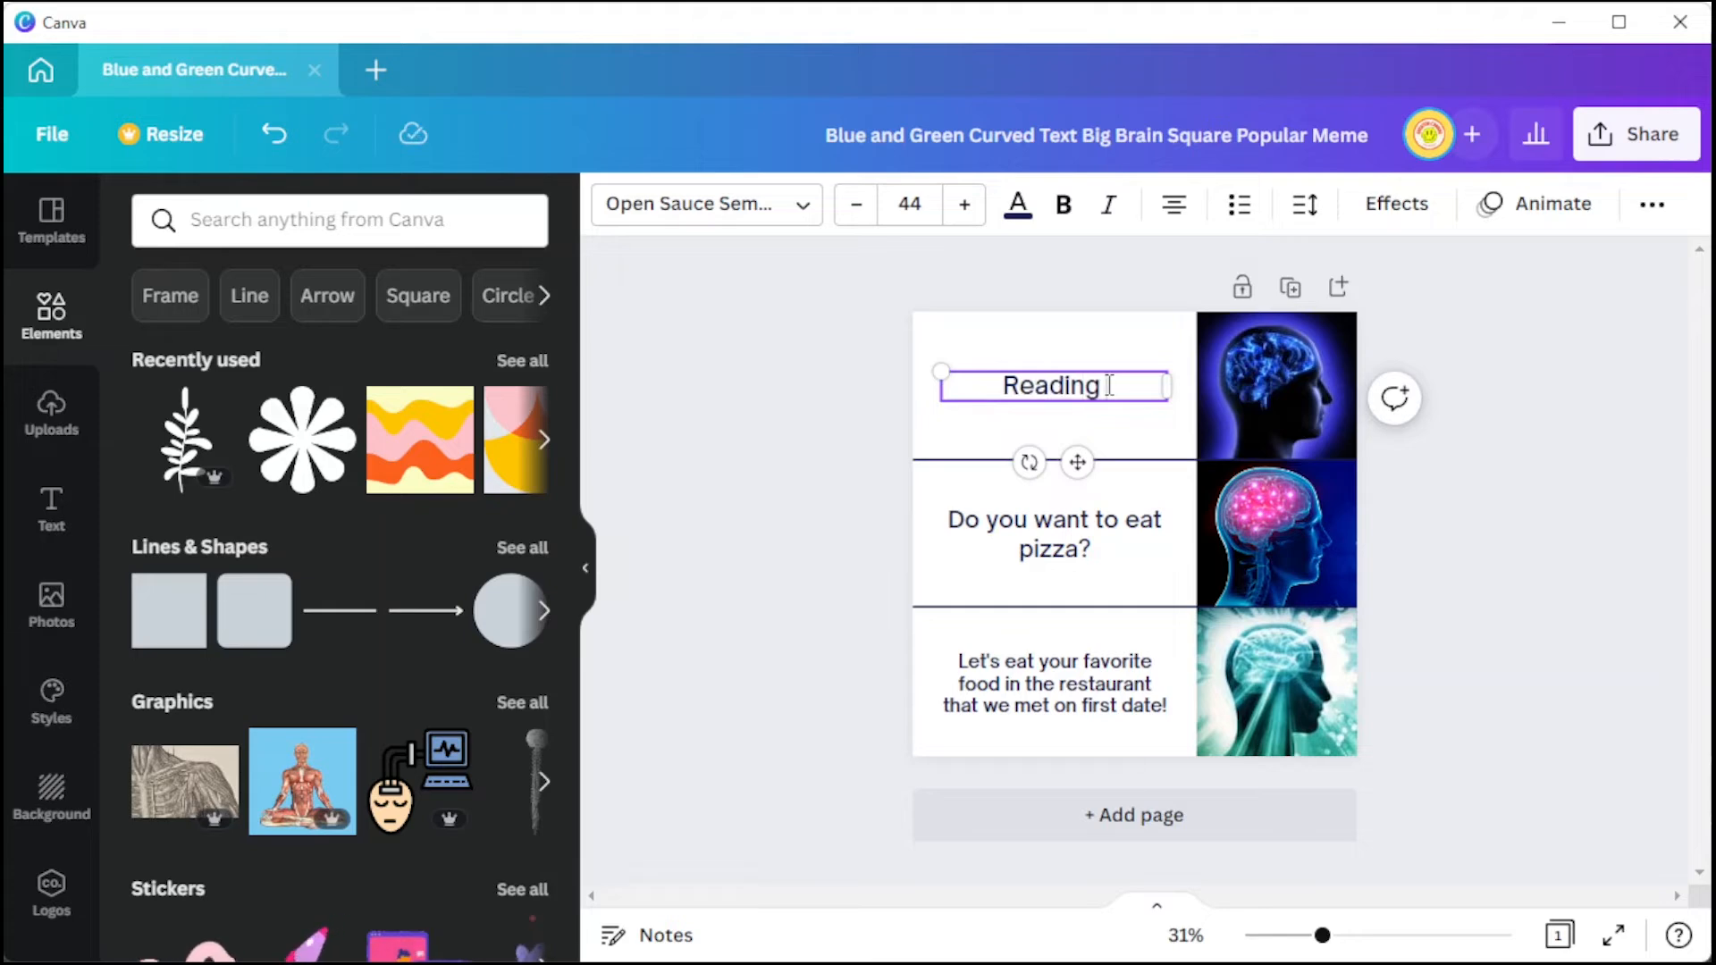
pyautogui.write('Learning photo and video editing on your own')
pyautogui.click(1054, 533)
pyautogui.write('Paying')
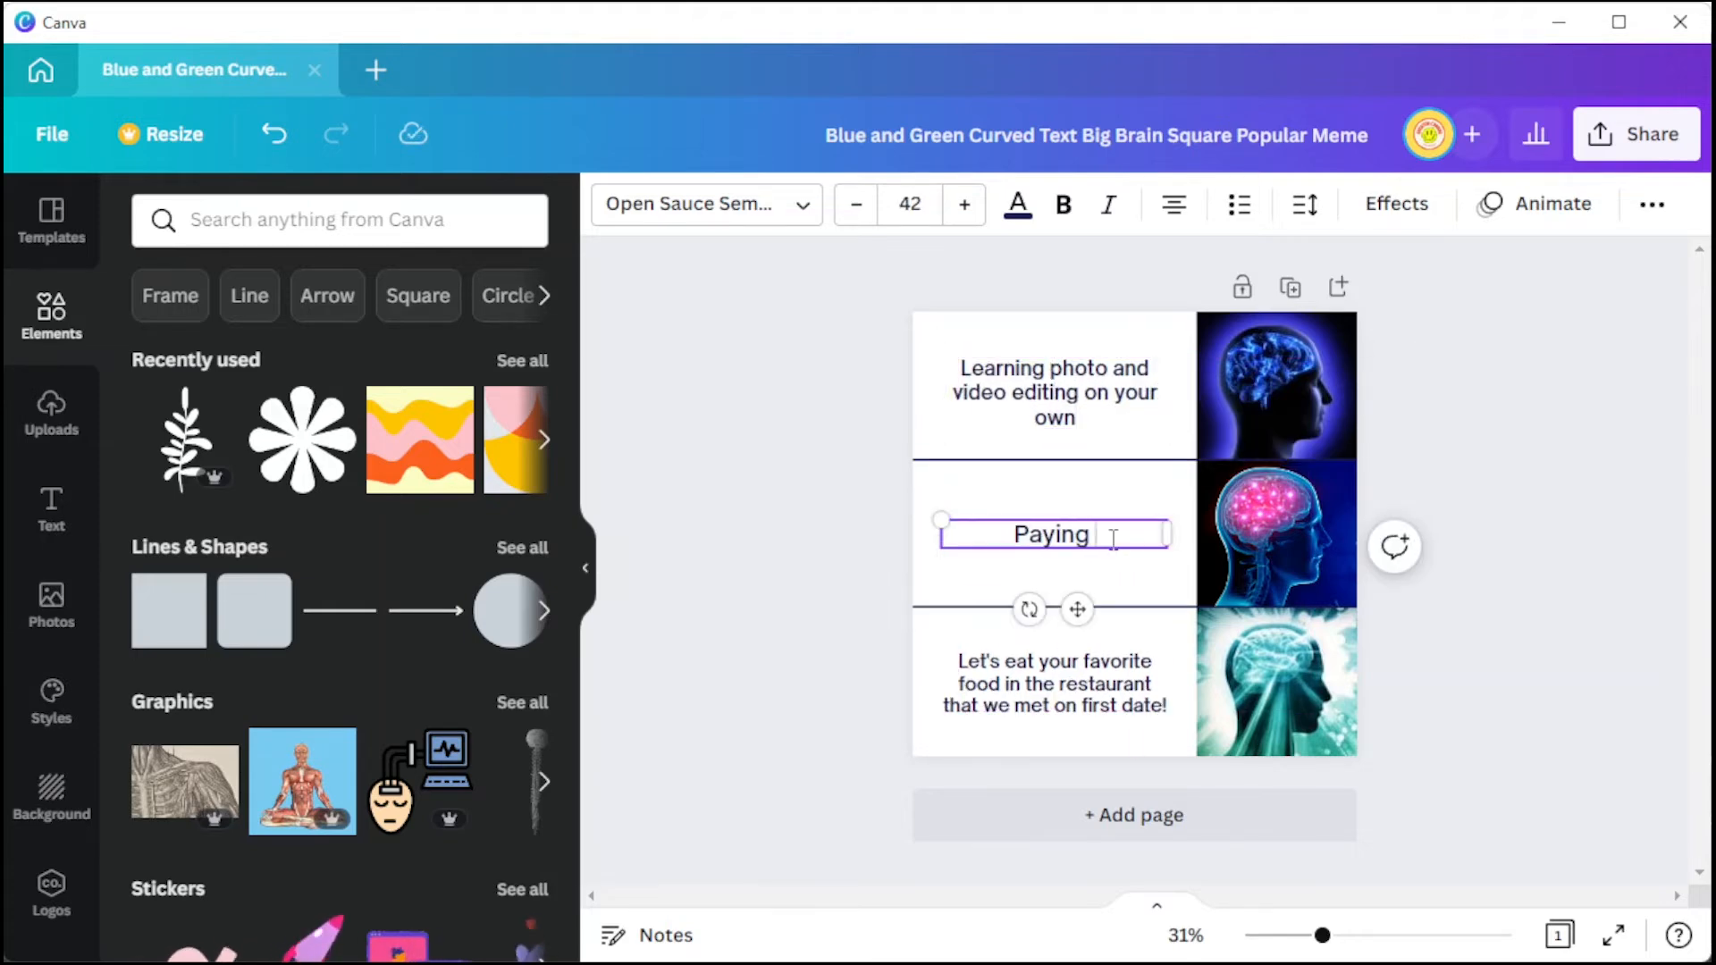
pyautogui.write('for a course to learn')
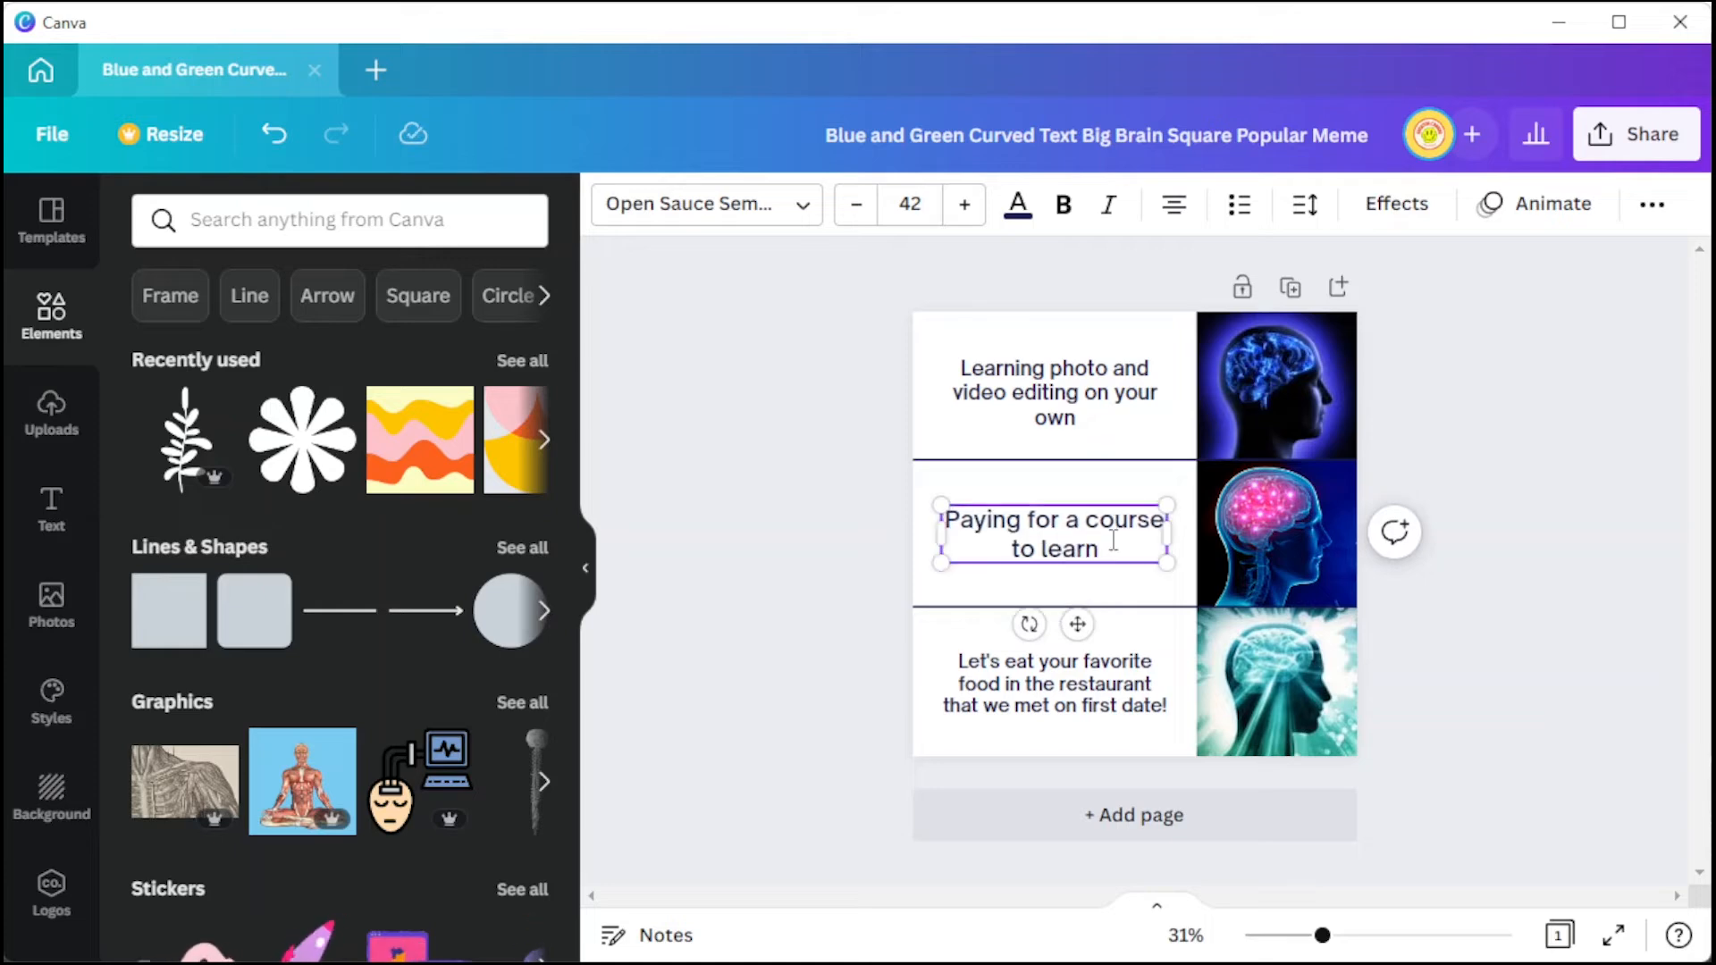
pyautogui.write('Paying for an online course to learn photo and video editing')
pyautogui.click(1055, 684)
pyautogui.write('Learning photo and video editing f')
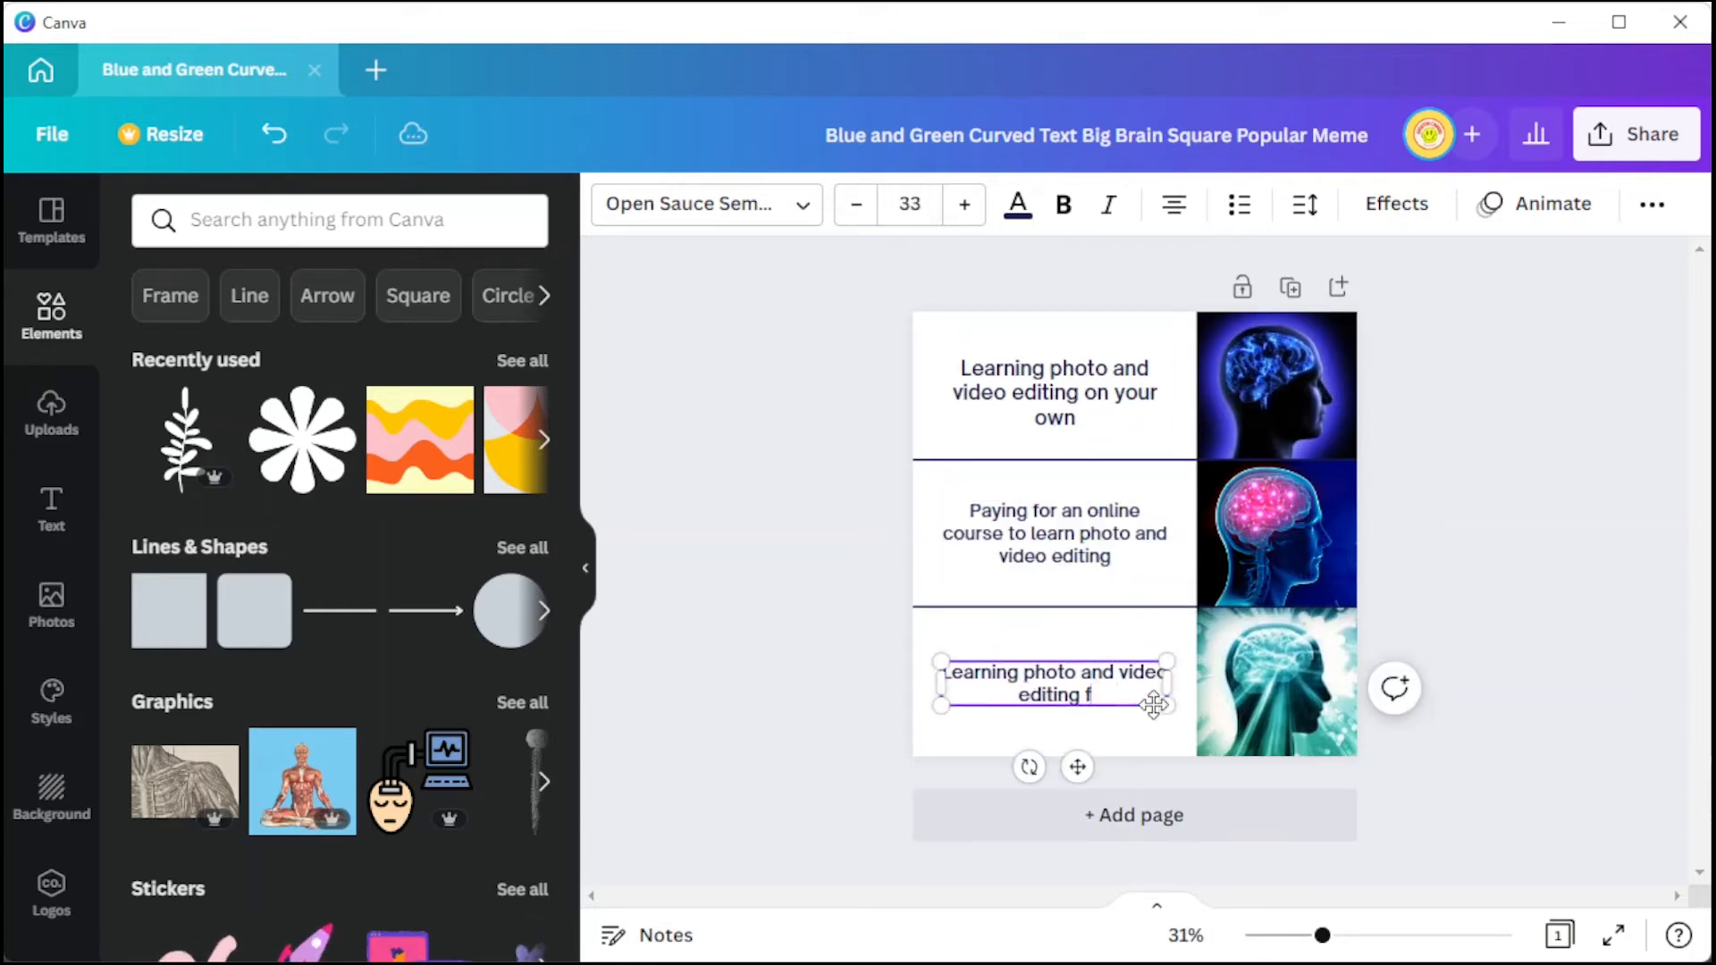
pyautogui.click(50, 605)
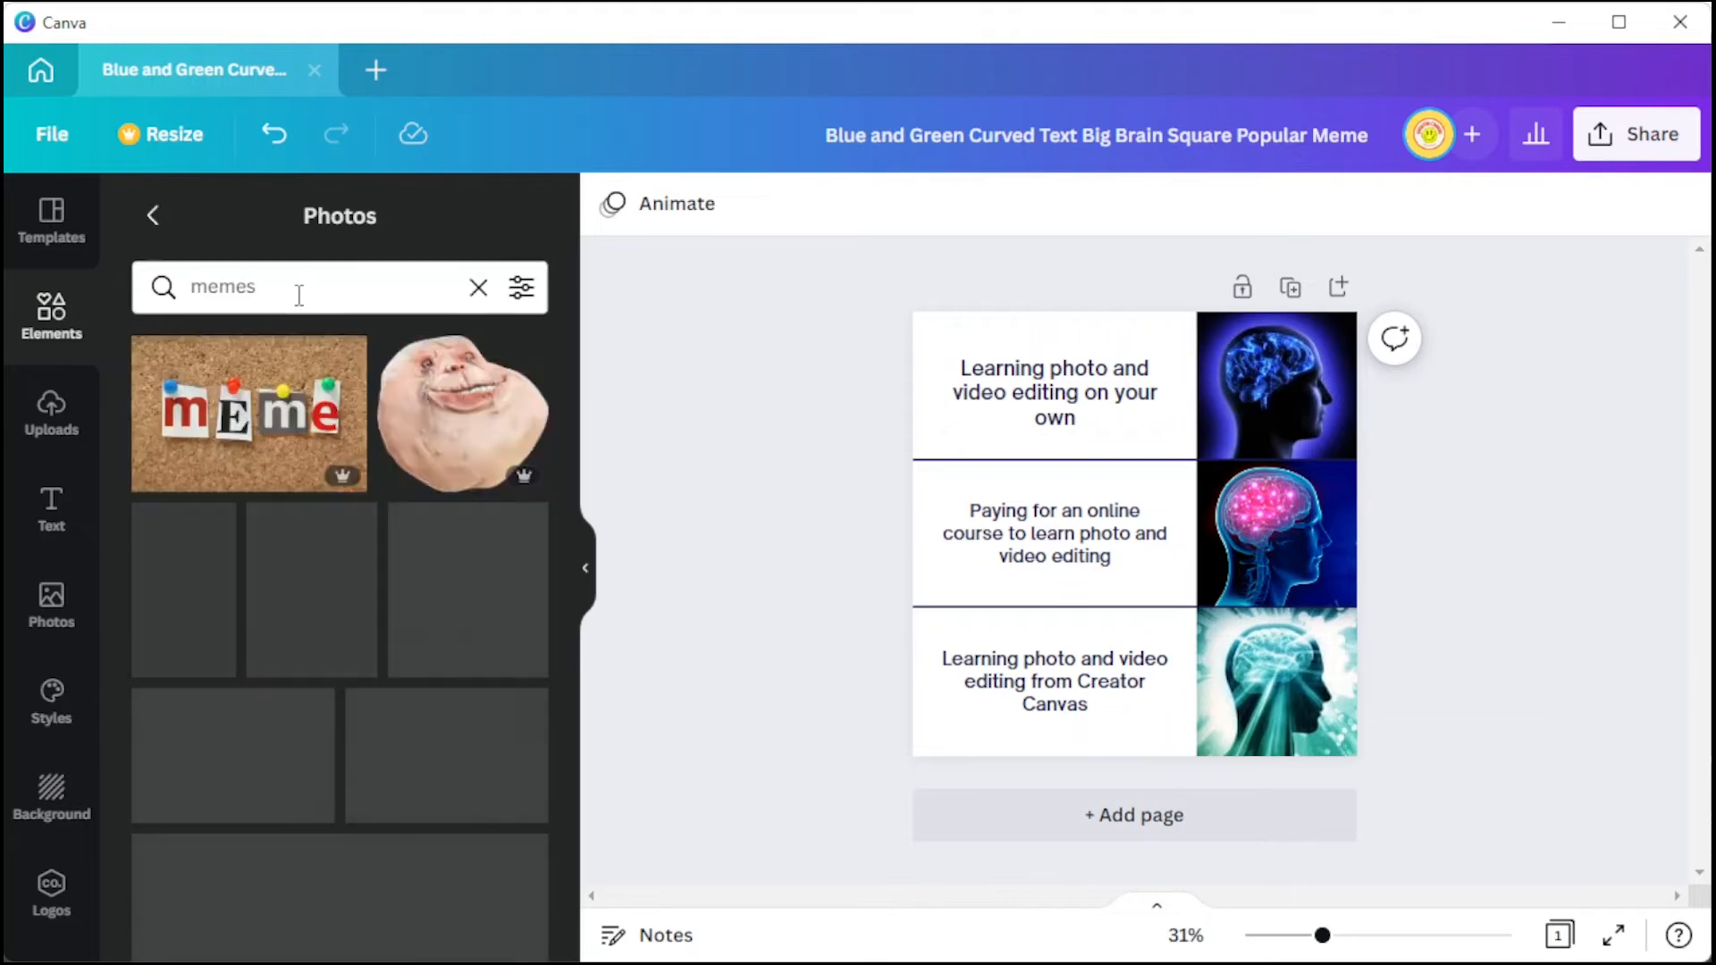
# - Add the yellow thumbs-up photo to page 2, remove its background, and shrink it
pyautogui.scroll(-3)
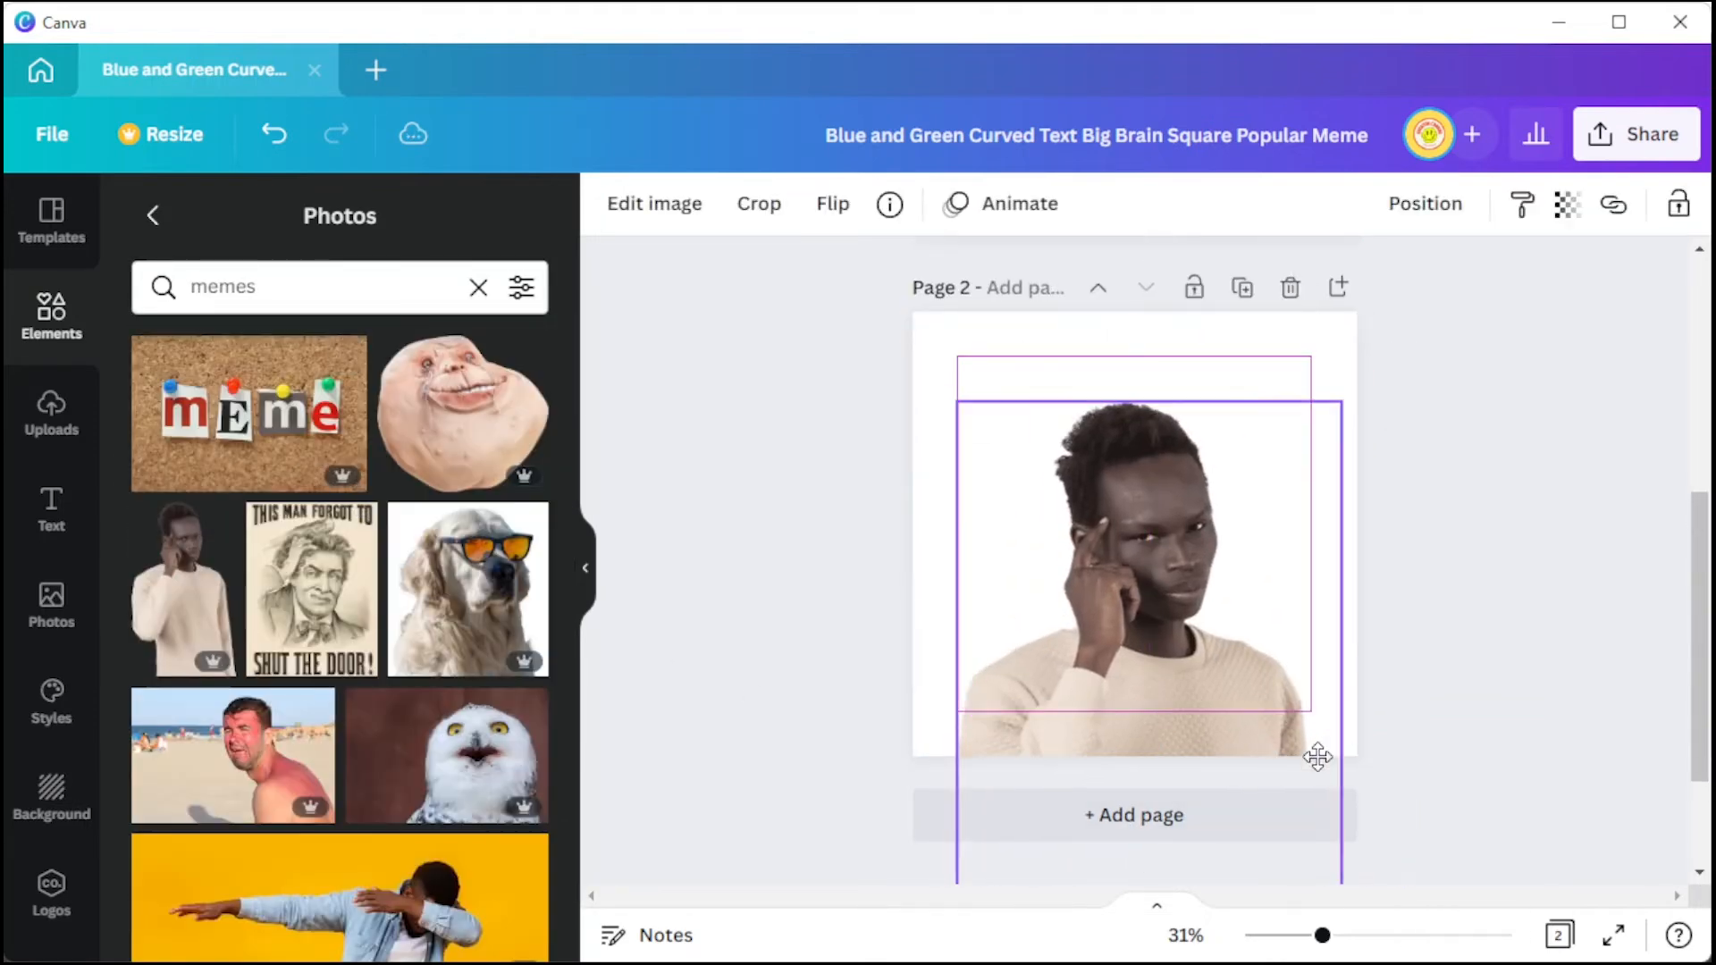
pyautogui.click(50, 508)
pyautogui.write('like button')
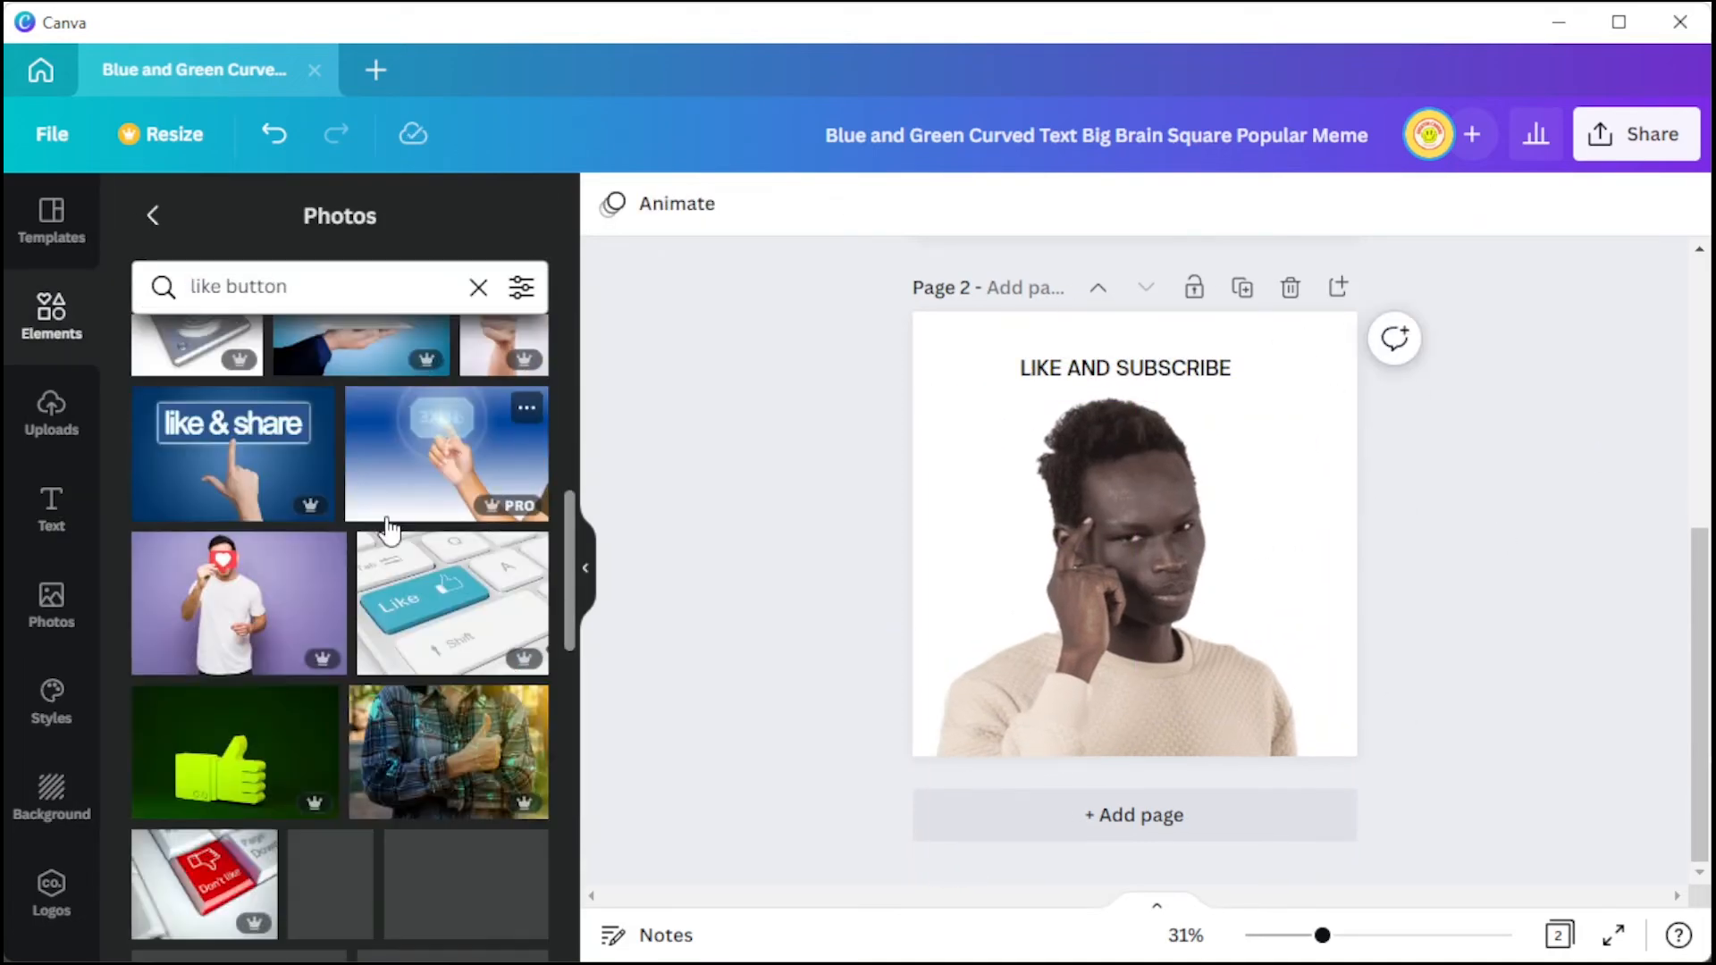
pyautogui.click(235, 468)
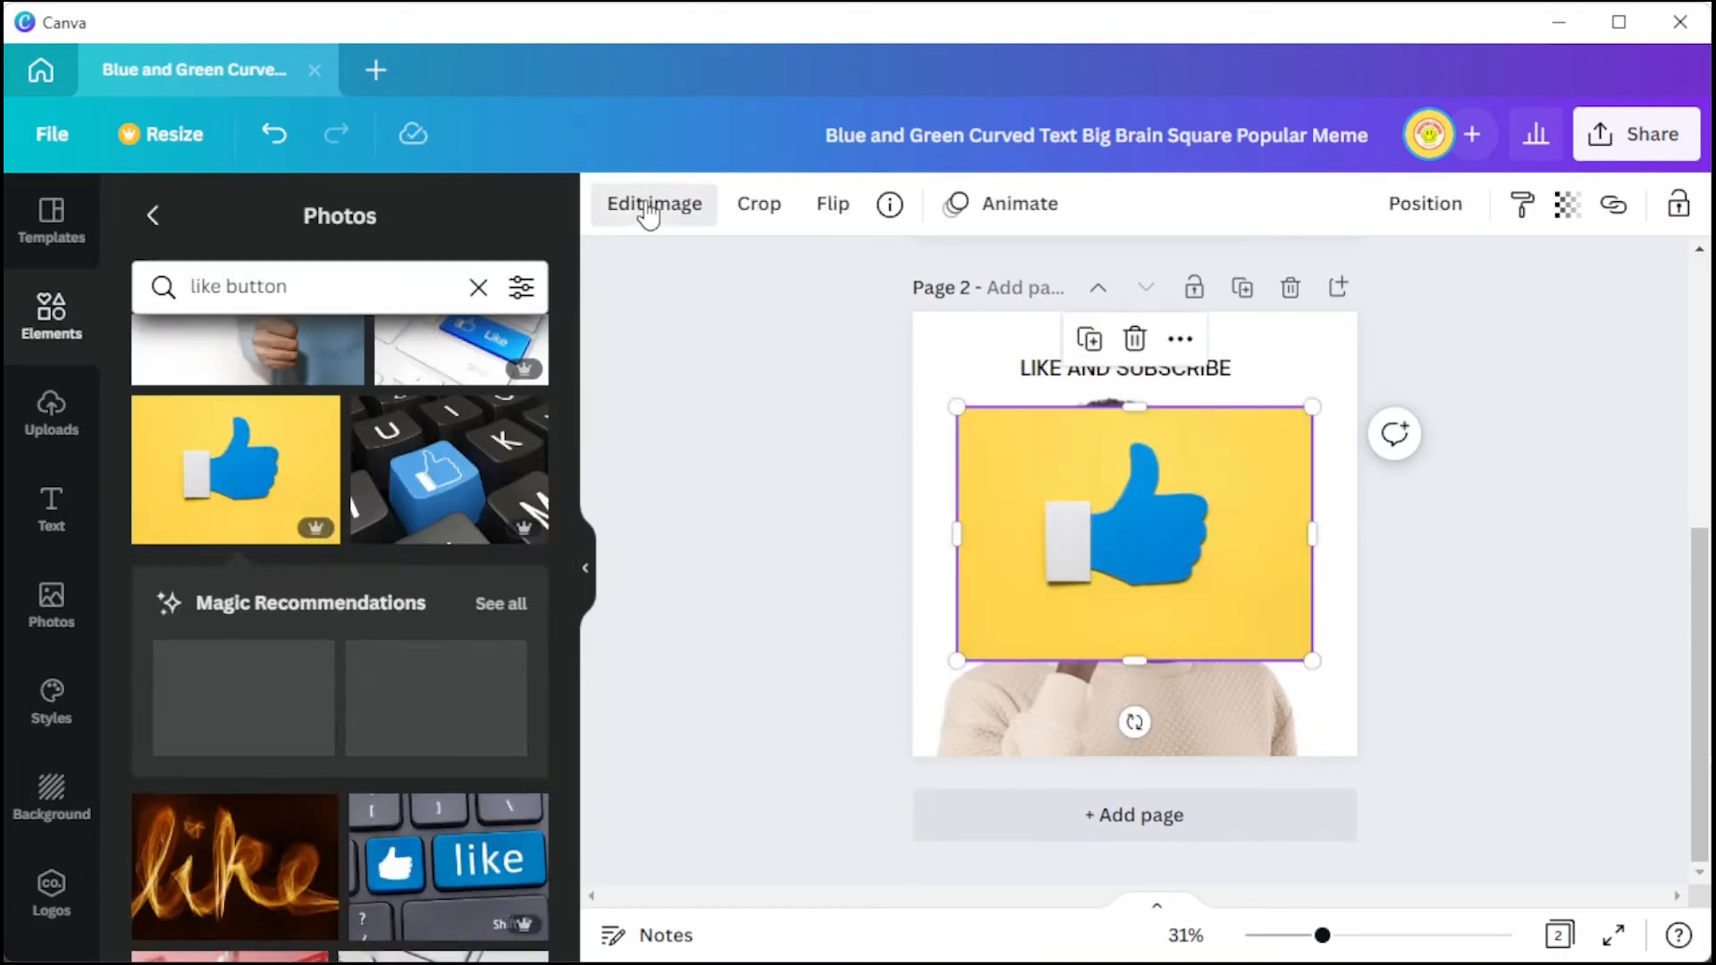
pyautogui.click(654, 204)
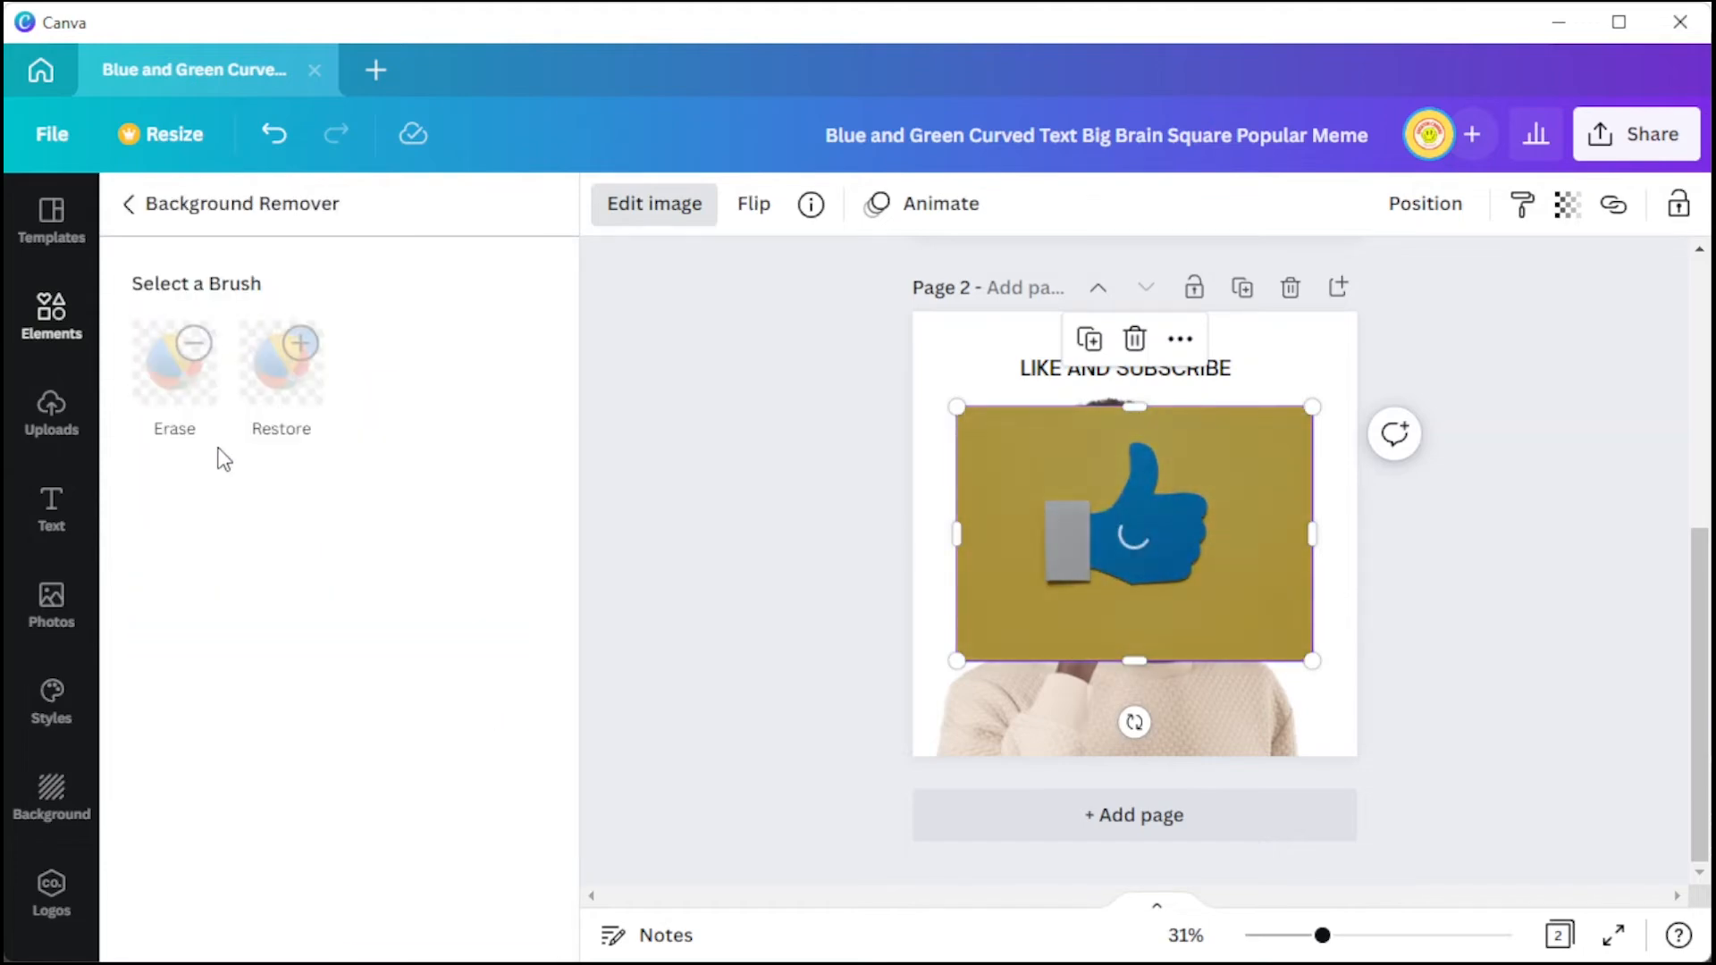
pyautogui.rightClick(1072, 487)
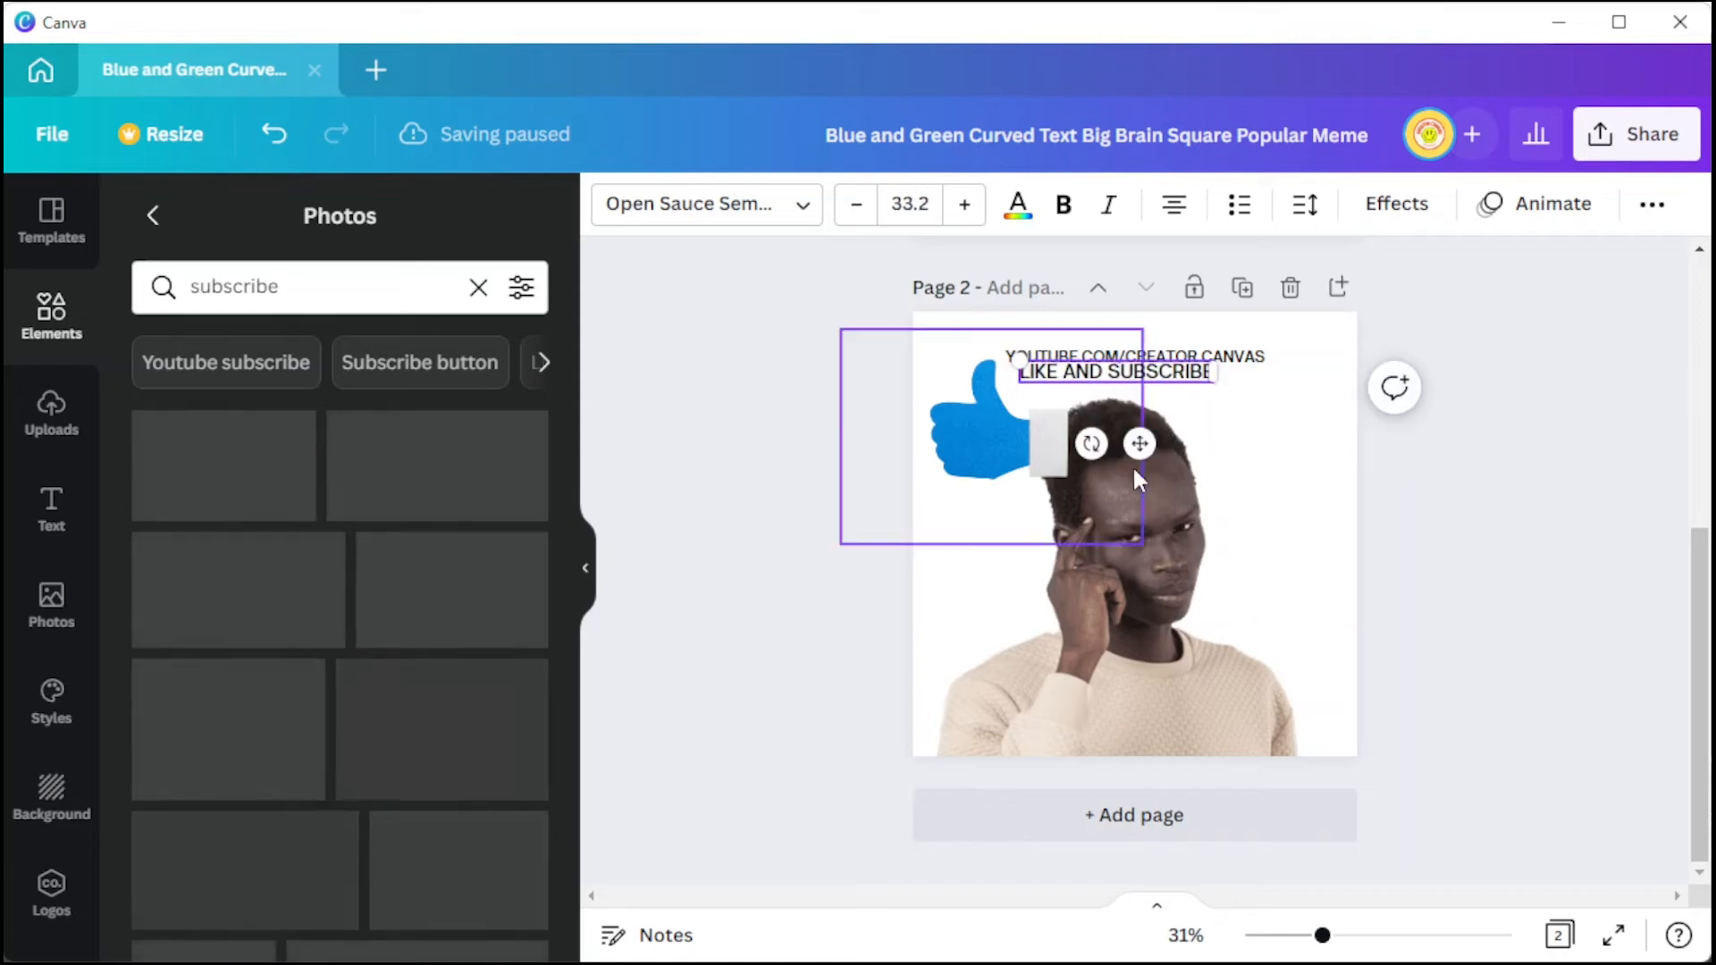
pyautogui.click(1135, 546)
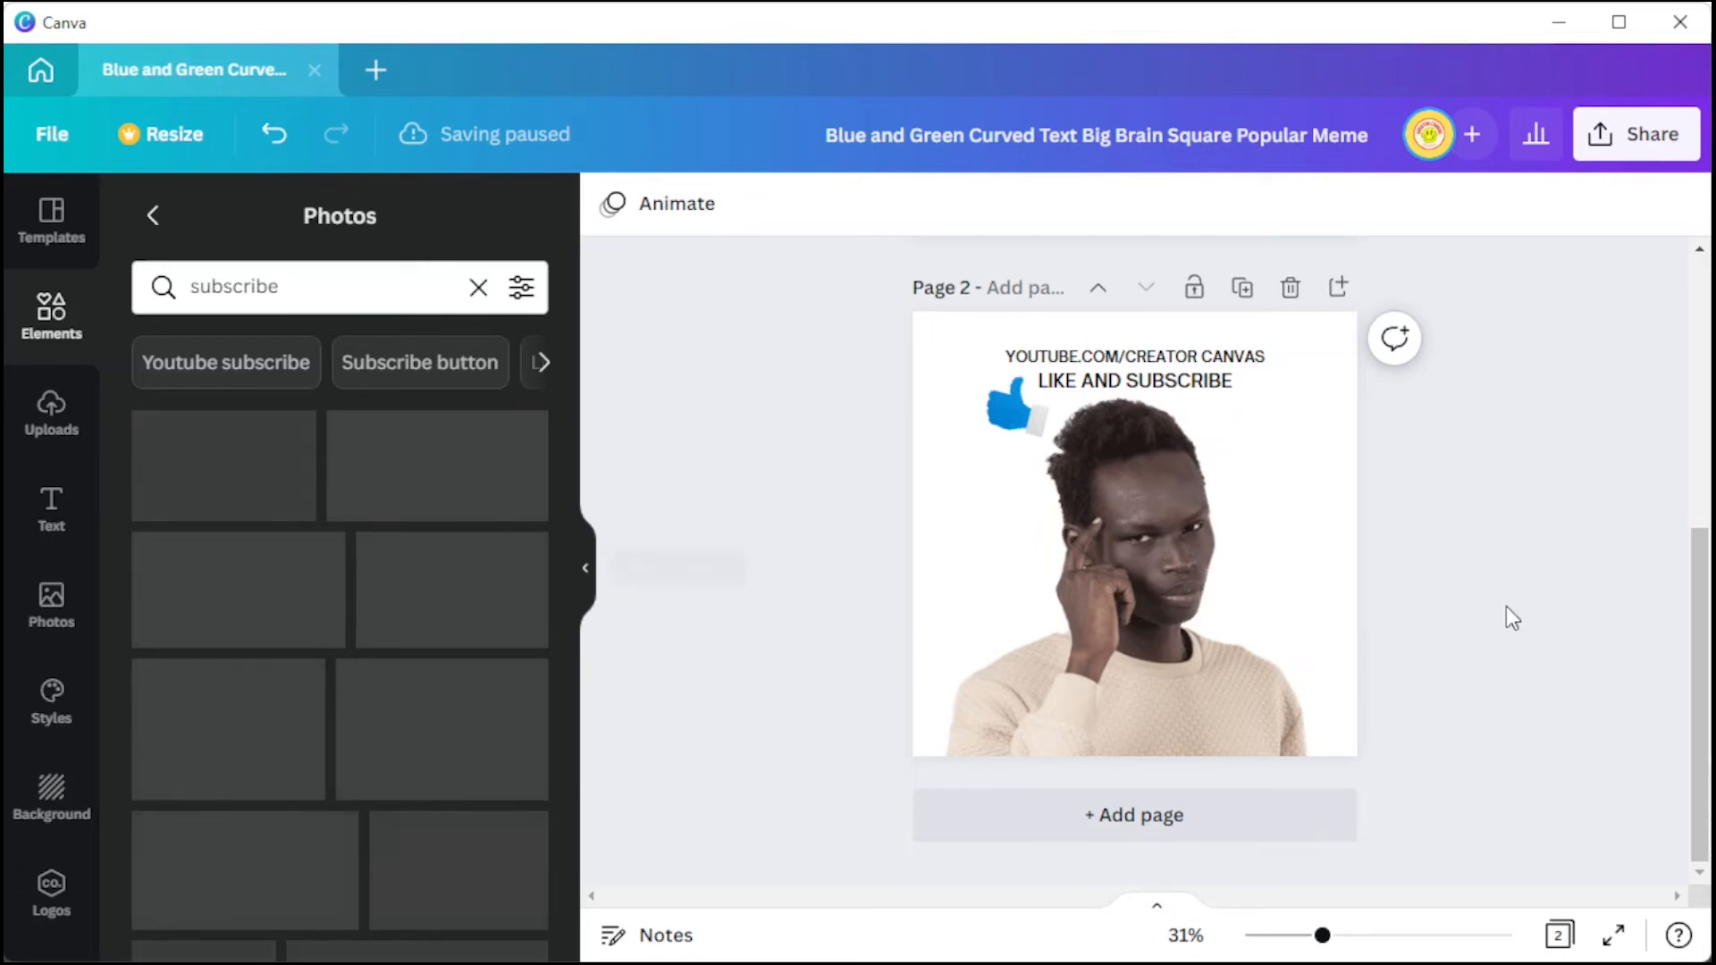
# - Close the photo library and open the design's Share options
pyautogui.click(584, 566)
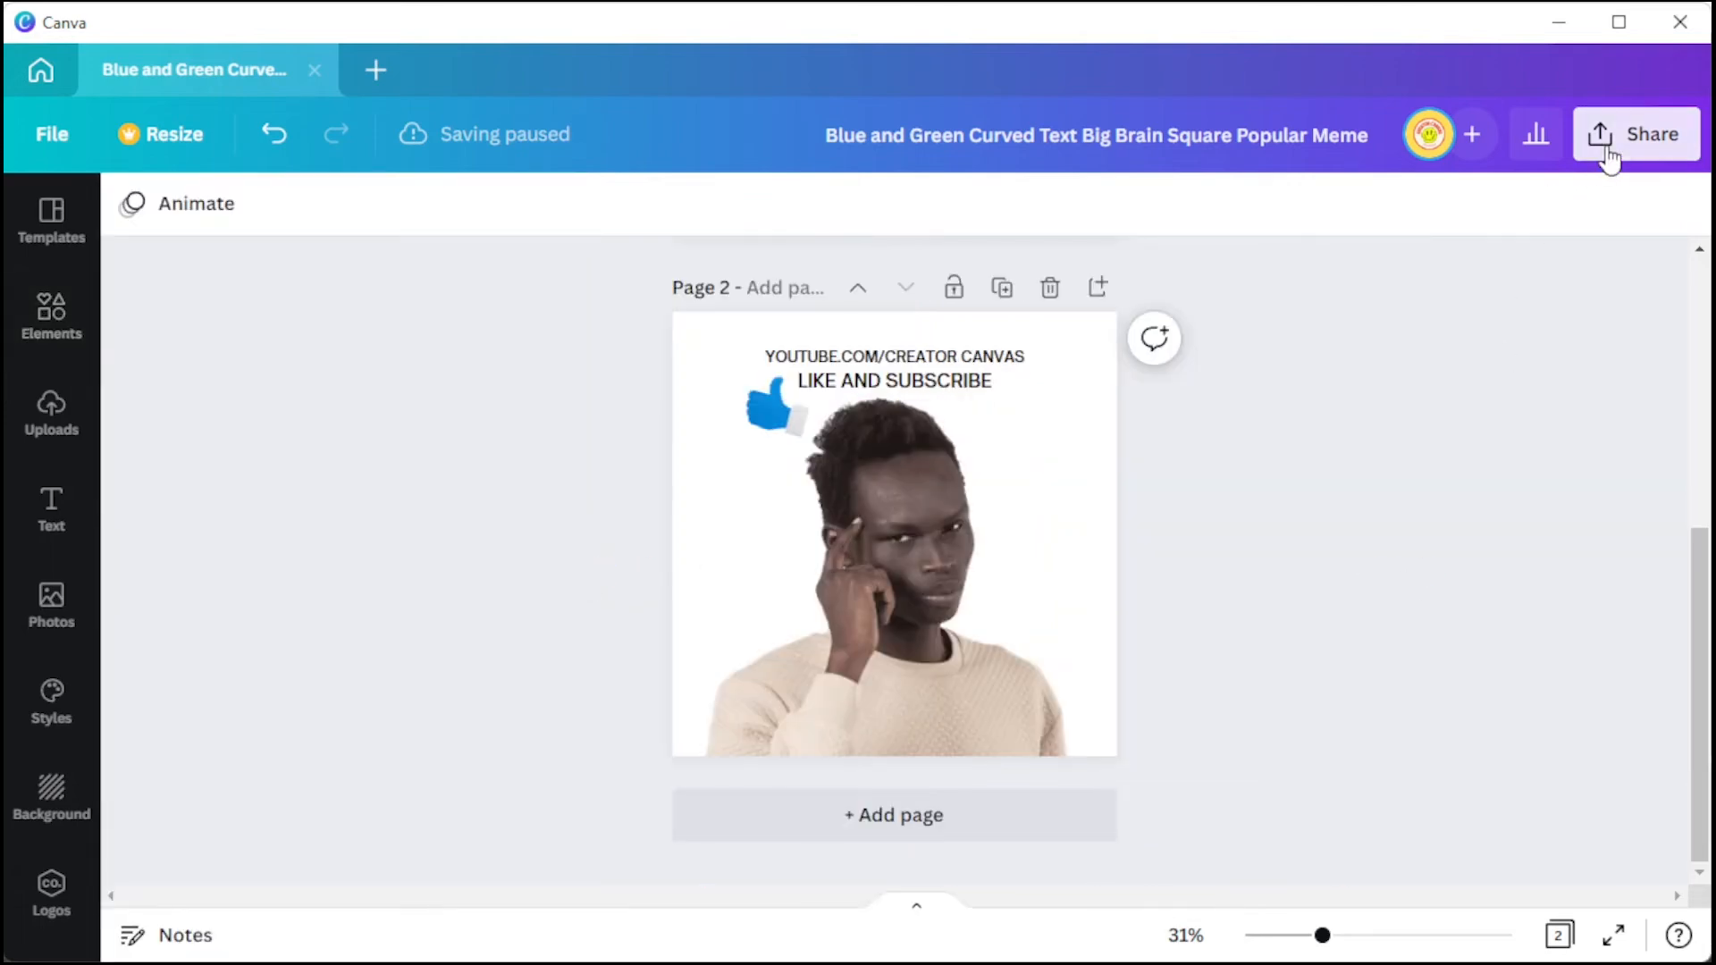
pyautogui.click(1636, 133)
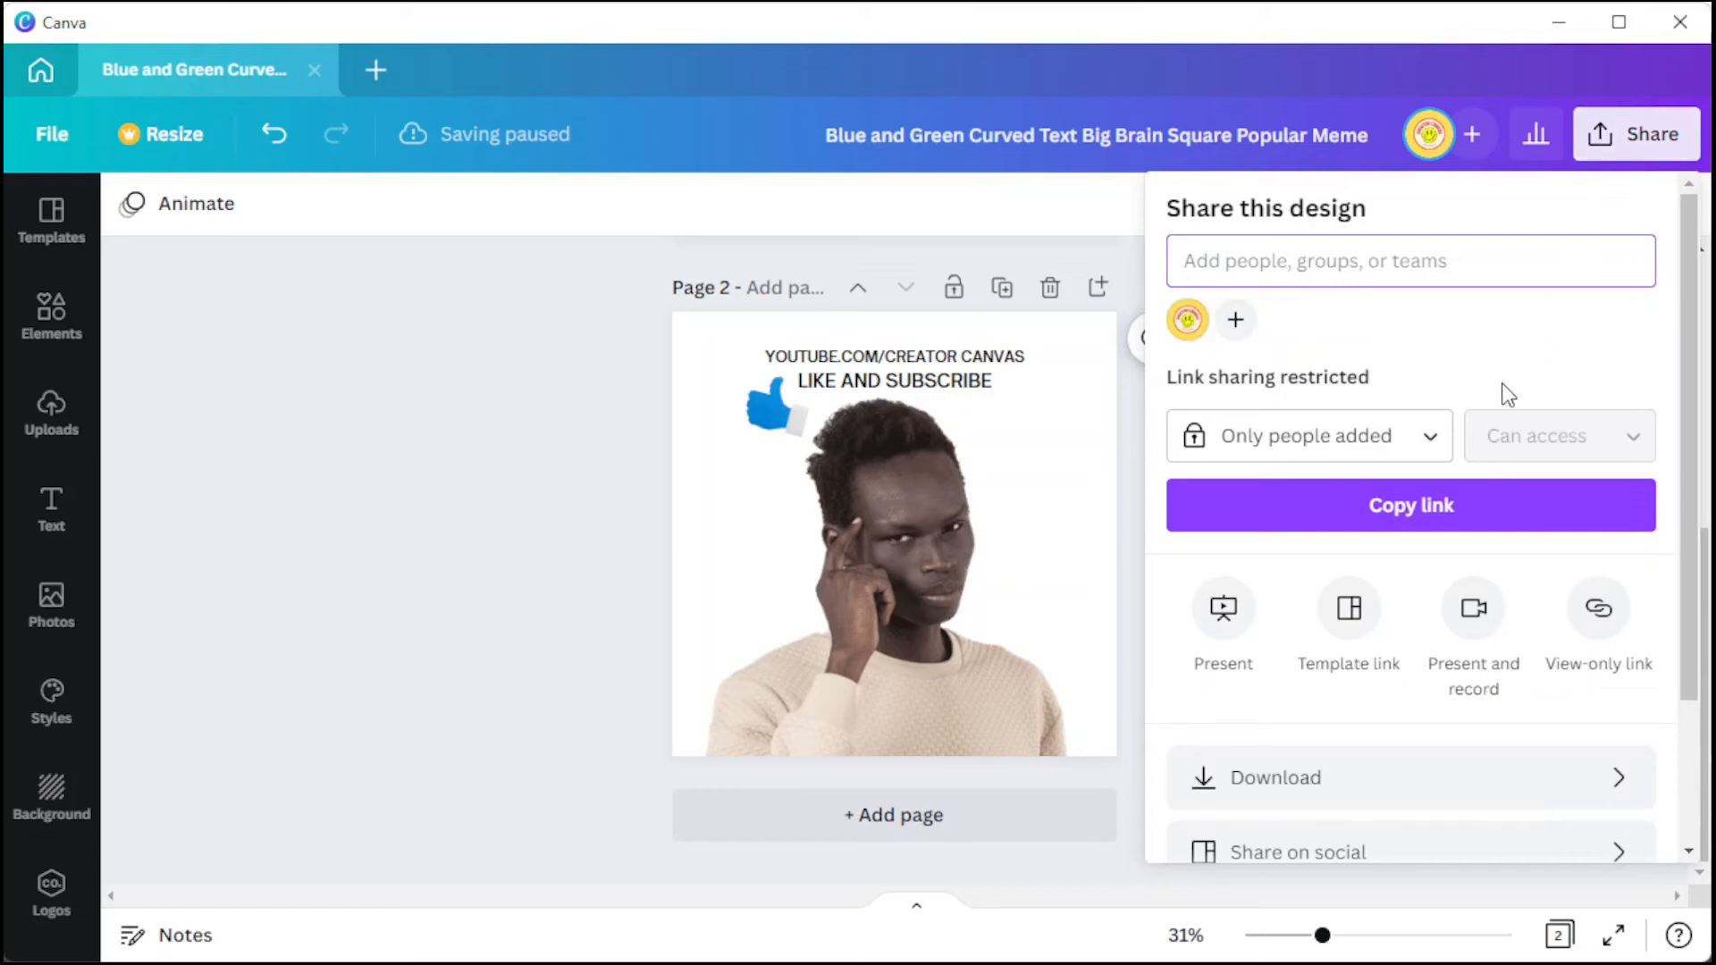